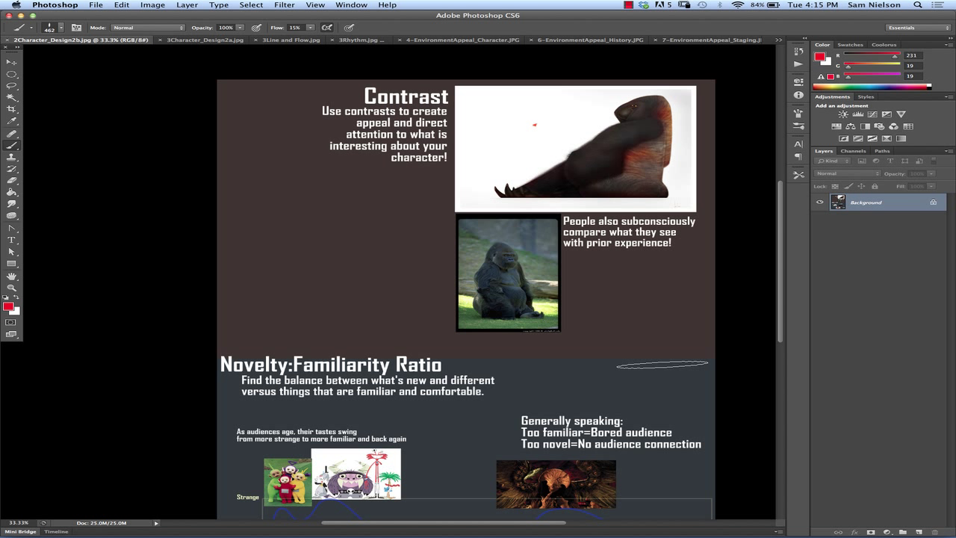
# Step: Scroll through the Contrast and Novelty slide before moving on to Story and Style
pyautogui.scroll(-3)
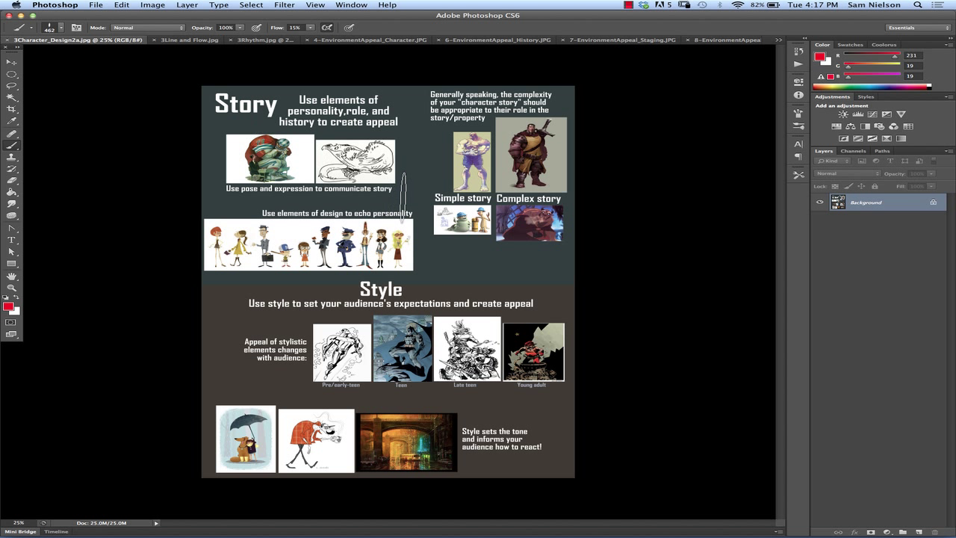
pyautogui.moveTo(730, 246)
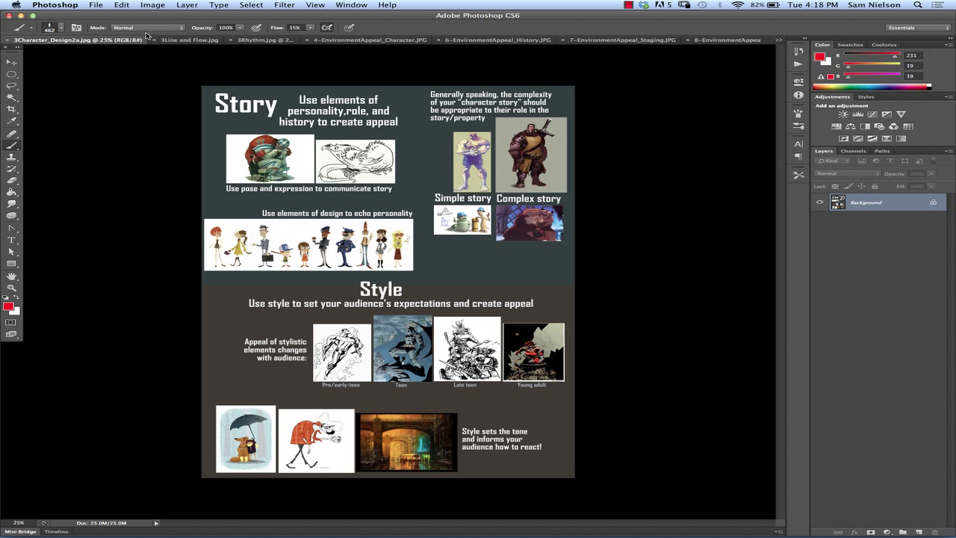
# Step: Close the Story and Style slide and circle the caption on the Line and Flow slide
pyautogui.click(702, 39)
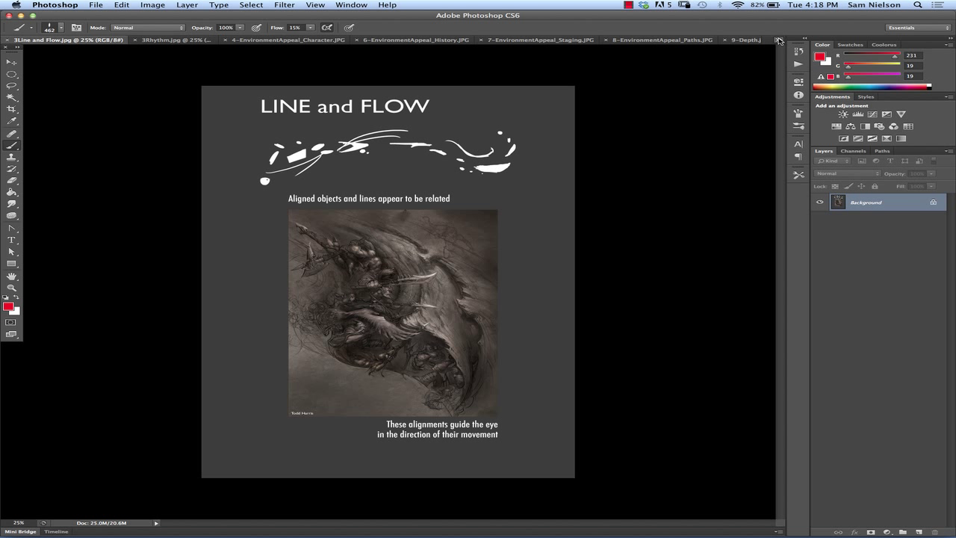
pyautogui.moveTo(663, 121); pyautogui.dragTo(724, 110)
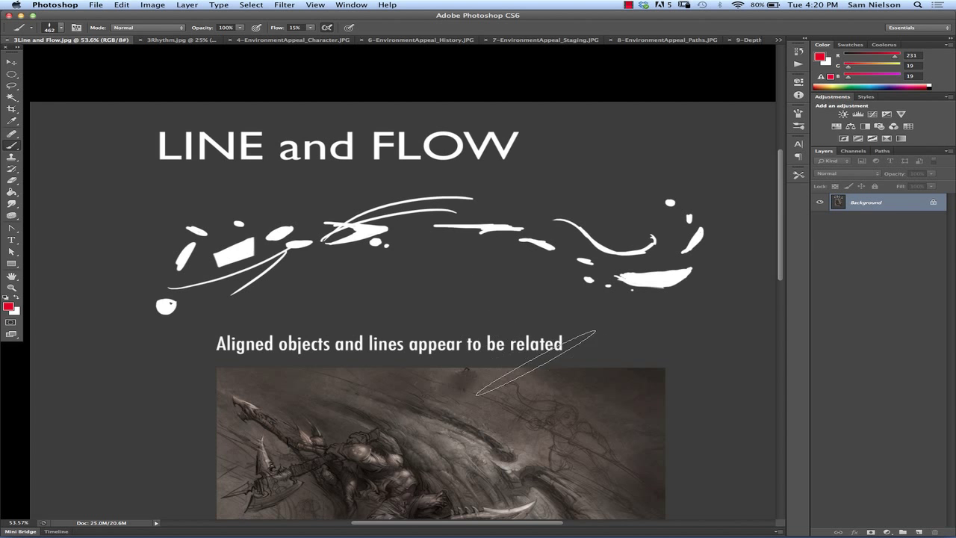
# Step: Pan across the magnified battle artwork toward the armored rider and bearded warrior
pyautogui.scroll(-3)
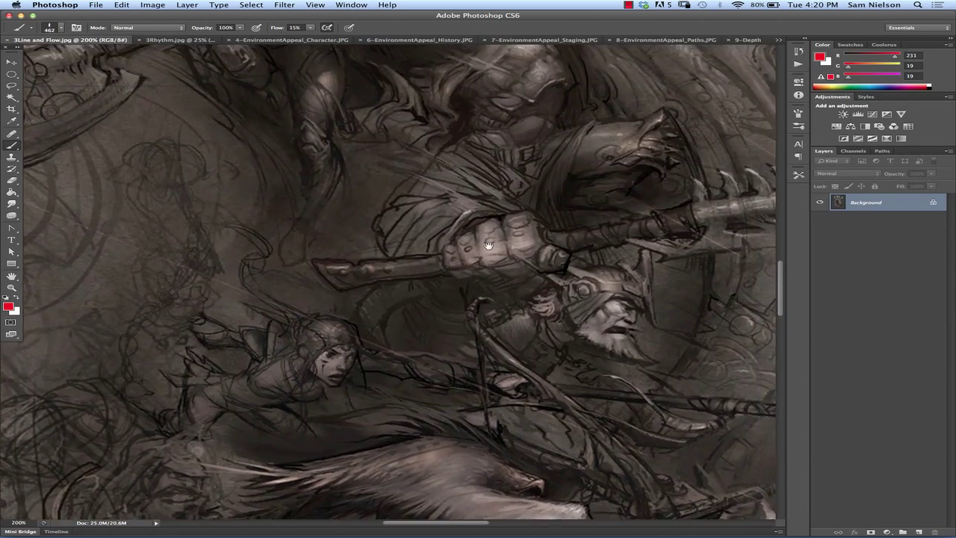
pyautogui.moveTo(490, 245); pyautogui.dragTo(534, 351)
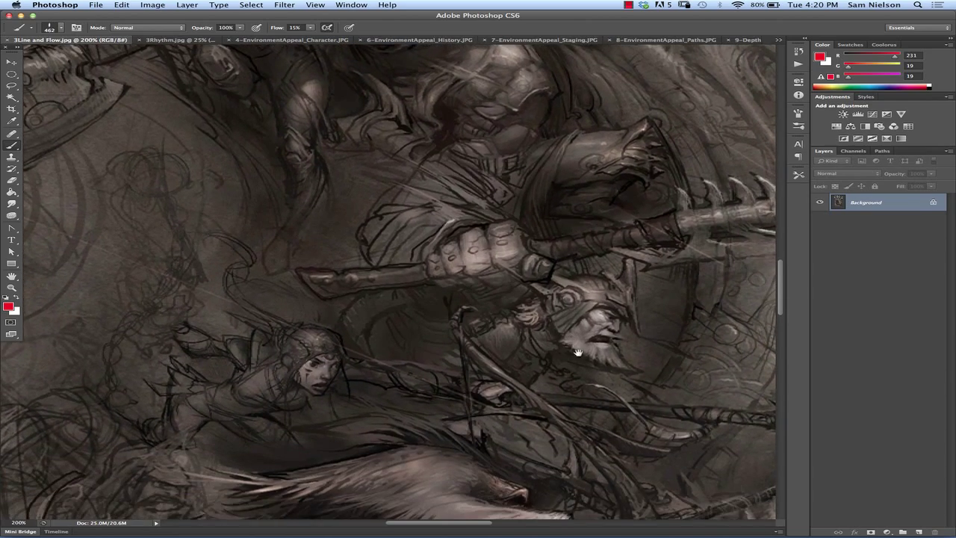
pyautogui.moveTo(578, 353); pyautogui.dragTo(565, 260)
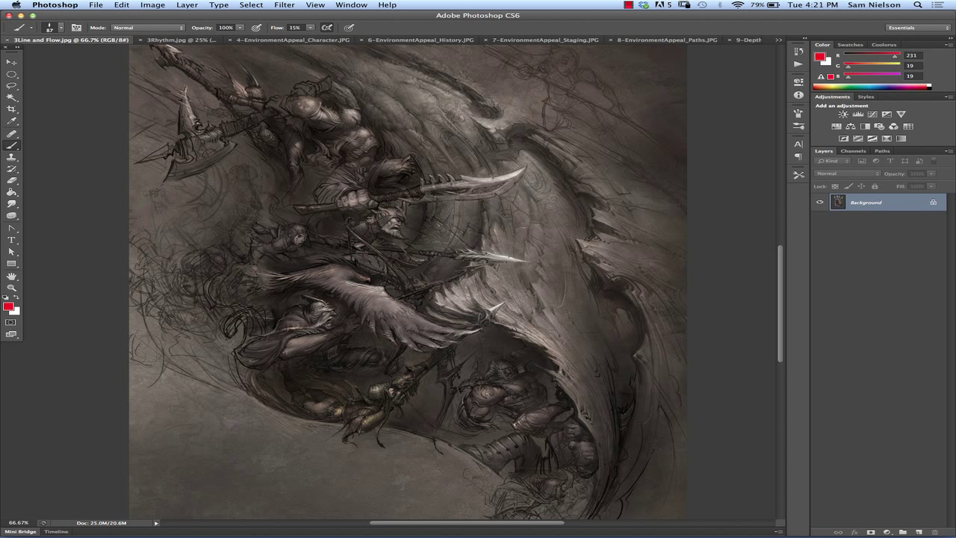
pyautogui.moveTo(597, 426)
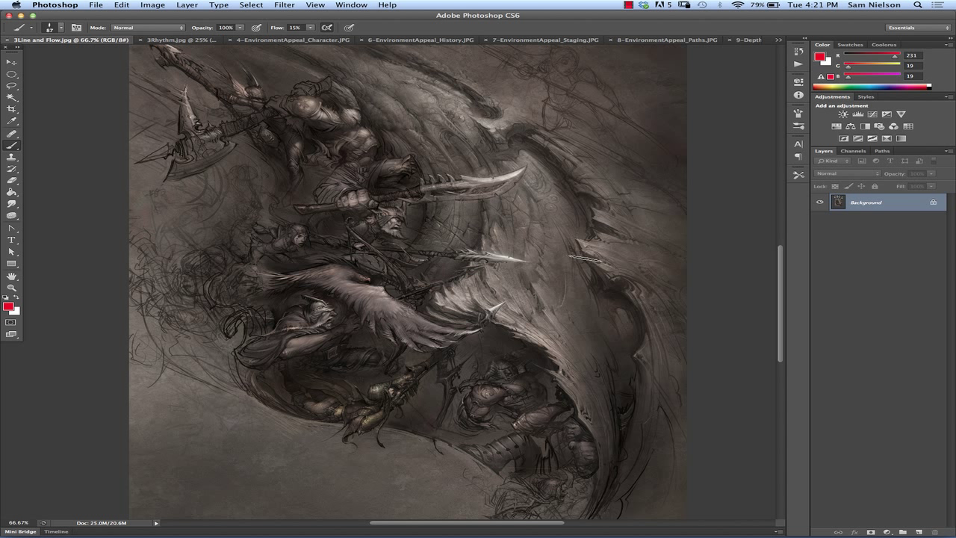
pyautogui.moveTo(655, 472)
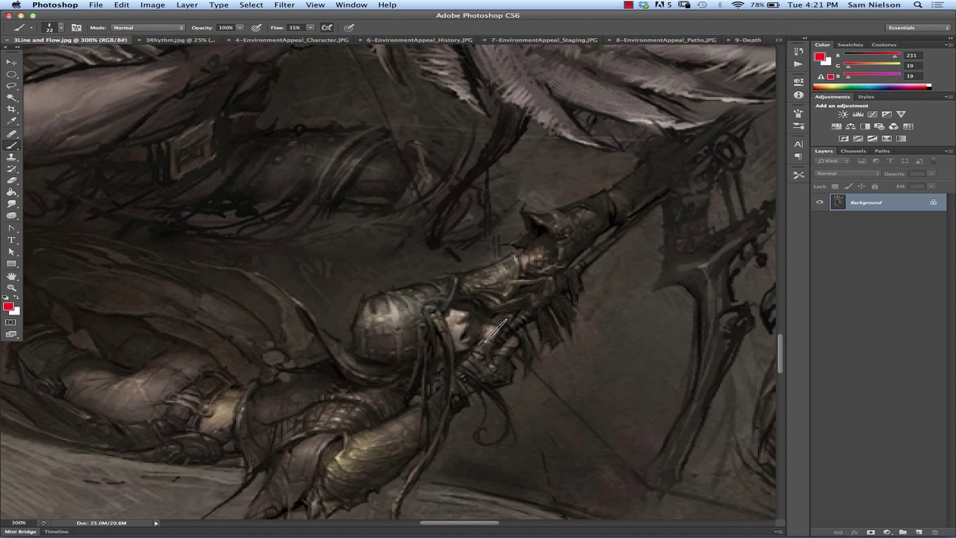
pyautogui.moveTo(302, 389)
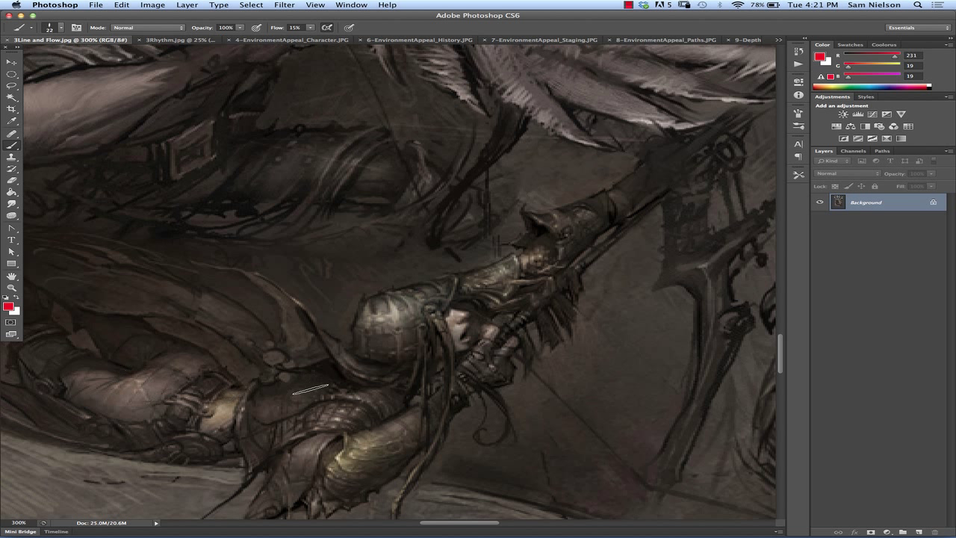
pyautogui.moveTo(354, 392)
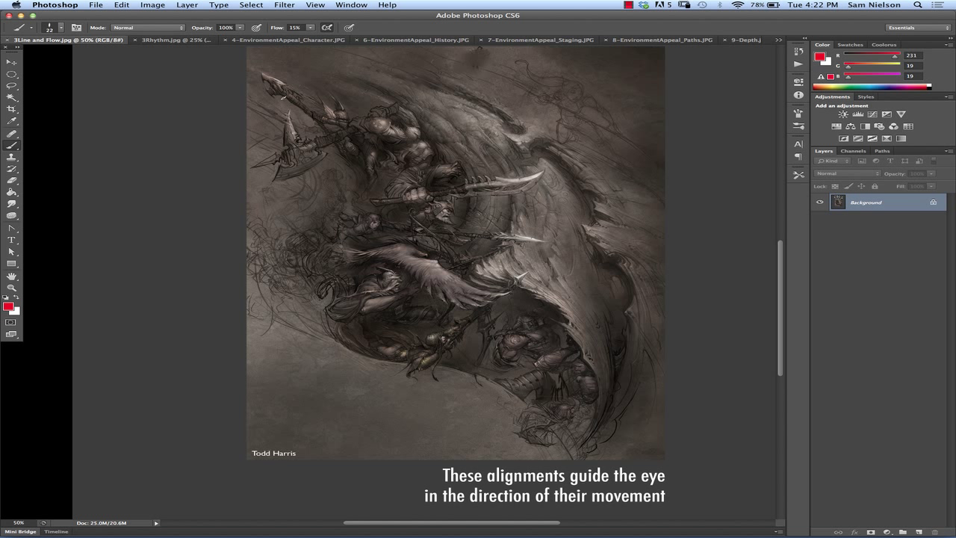
pyautogui.moveTo(439, 116)
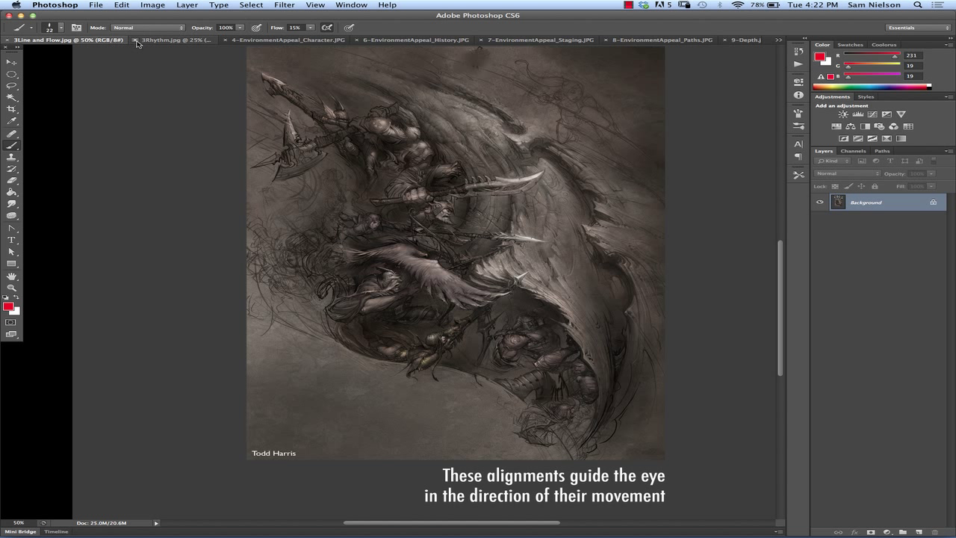
pyautogui.moveTo(172, 40)
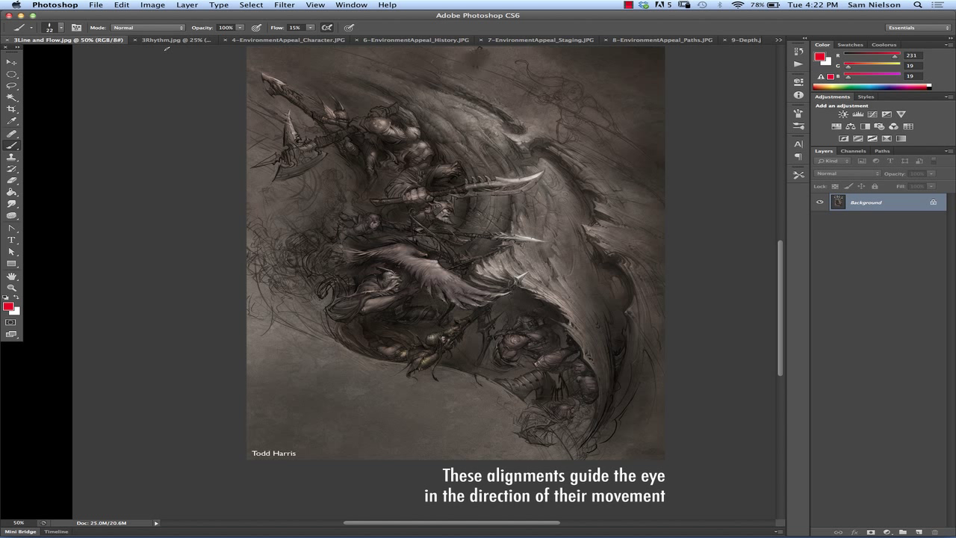
pyautogui.moveTo(419, 265)
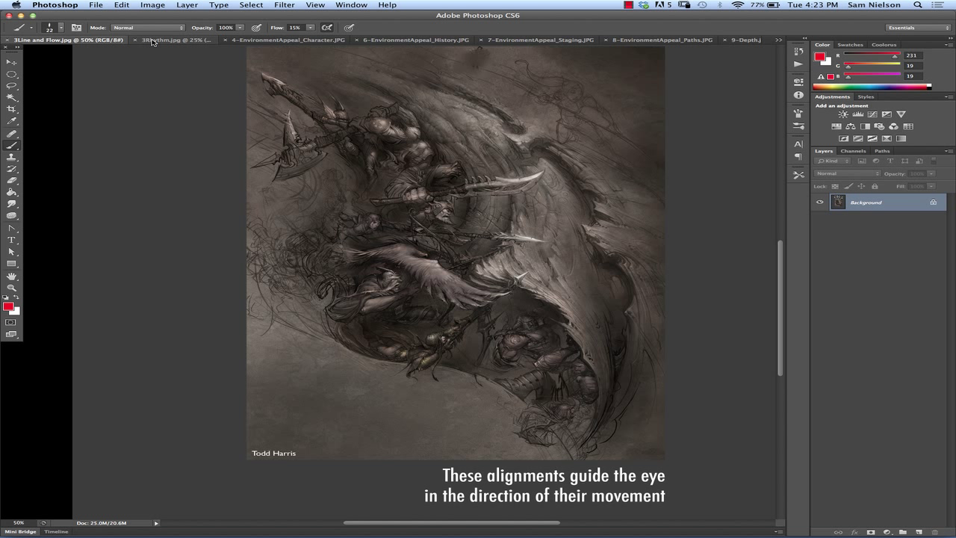
# Step: Switch to the Rhythm slide and paint a thin white stroke across the wide rectangle
pyautogui.click(172, 40)
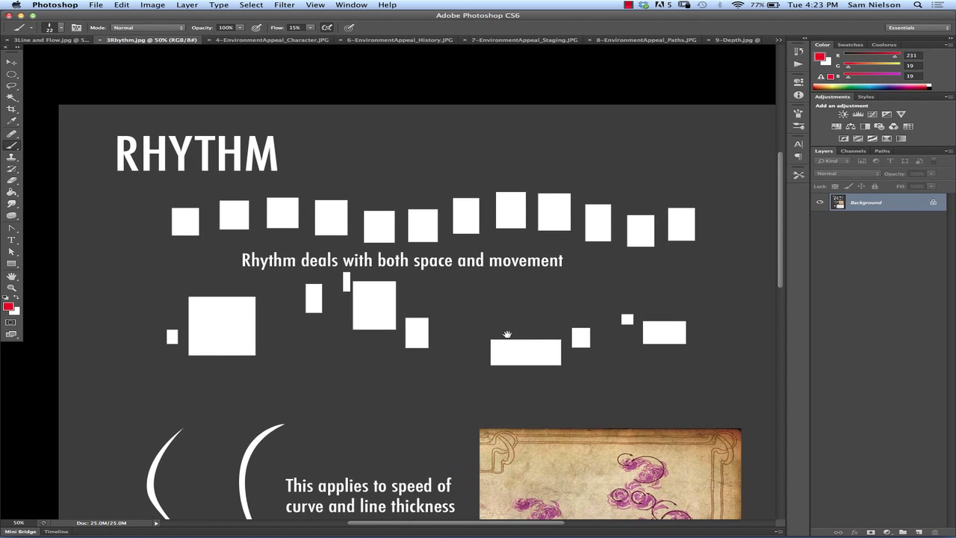
pyautogui.scroll(-3)
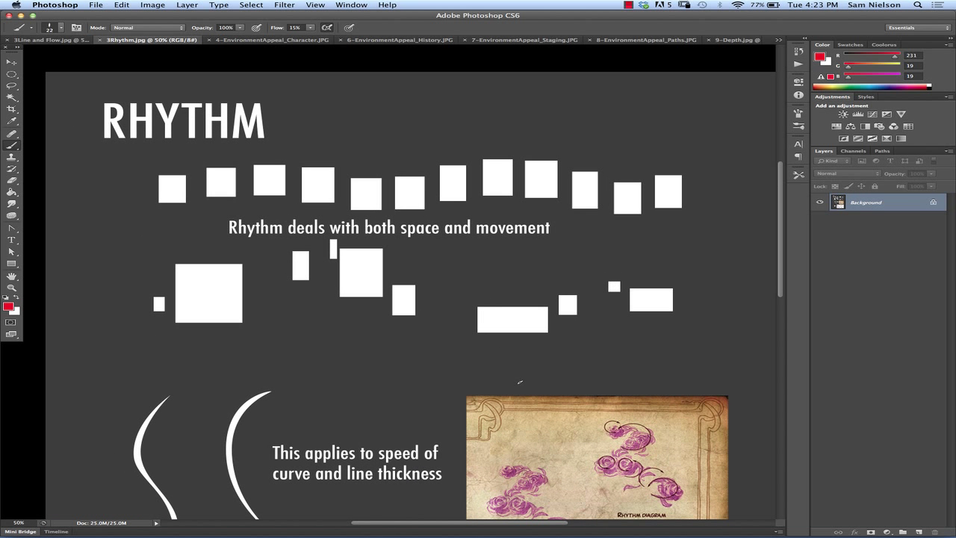
pyautogui.moveTo(522, 413)
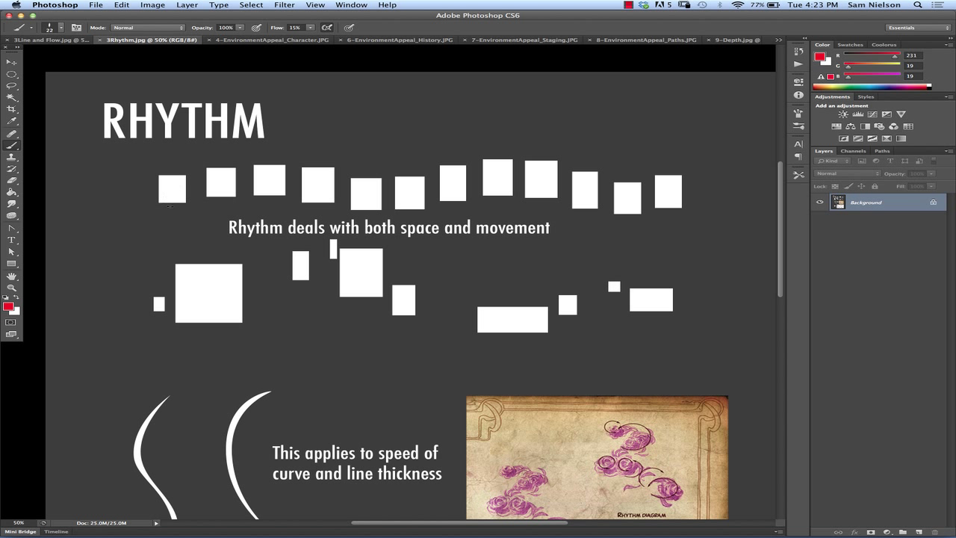
pyautogui.moveTo(720, 178)
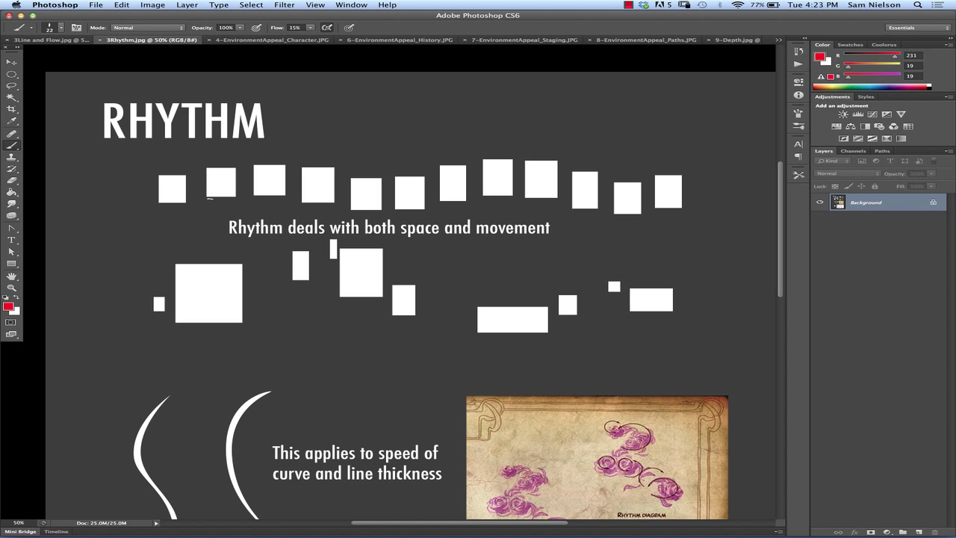
pyautogui.moveTo(652, 165)
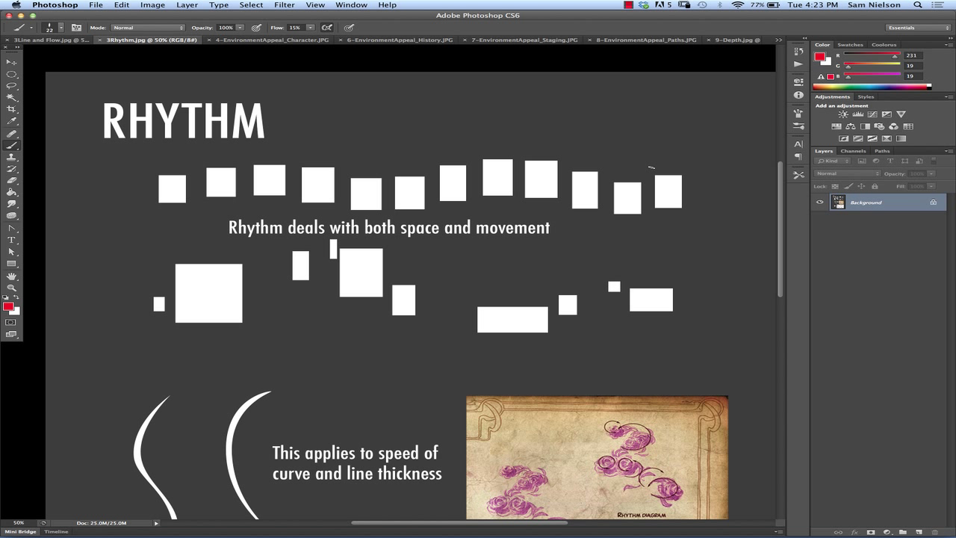
pyautogui.moveTo(497, 184)
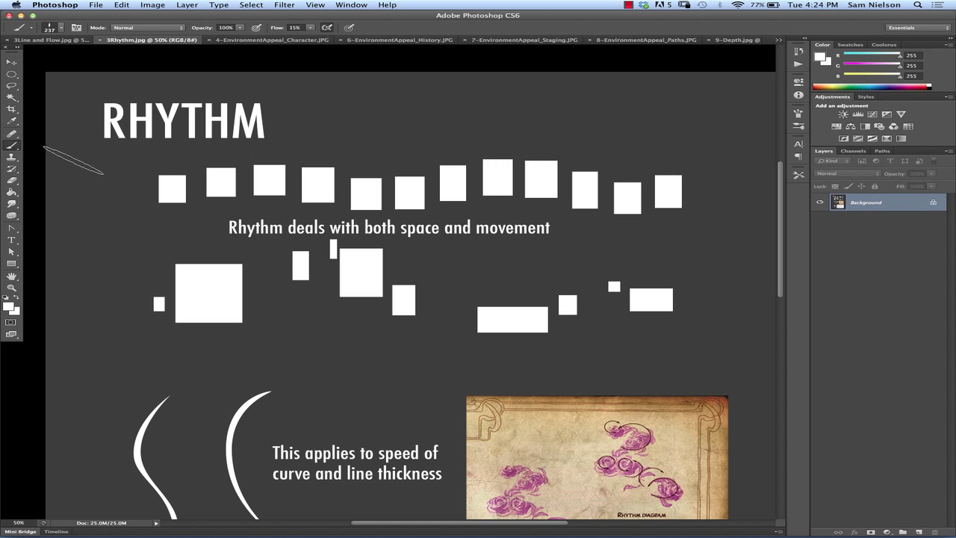
pyautogui.moveTo(490, 321); pyautogui.dragTo(556, 315)
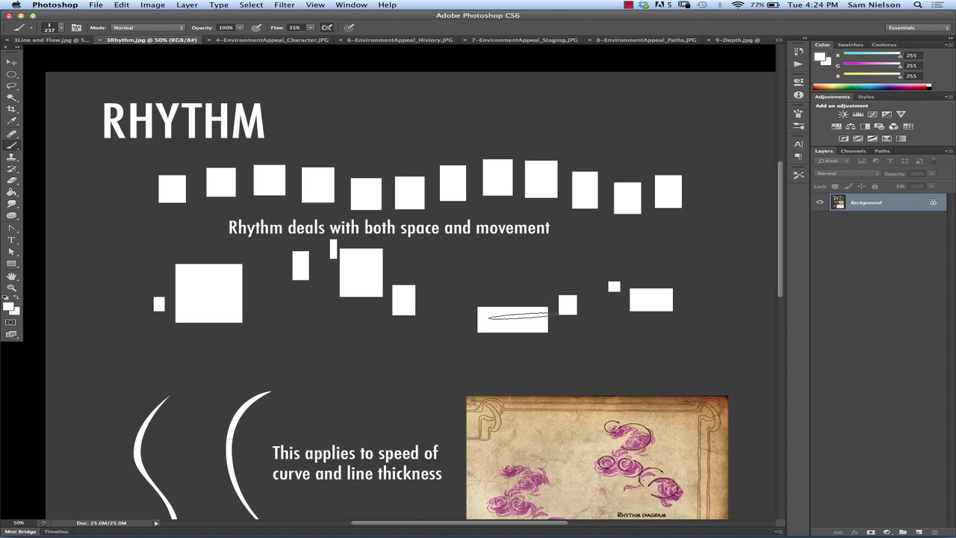
pyautogui.scroll(-3)
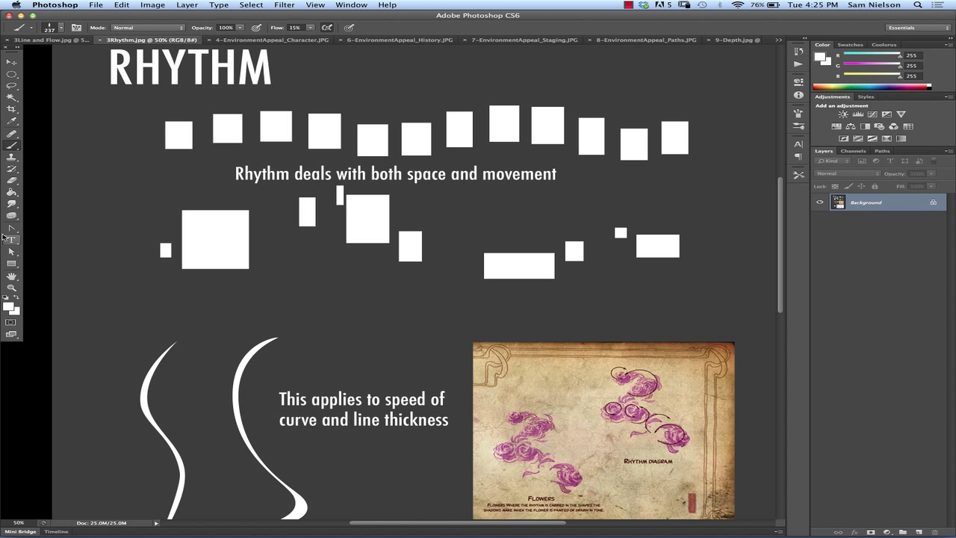
pyautogui.moveTo(11, 229)
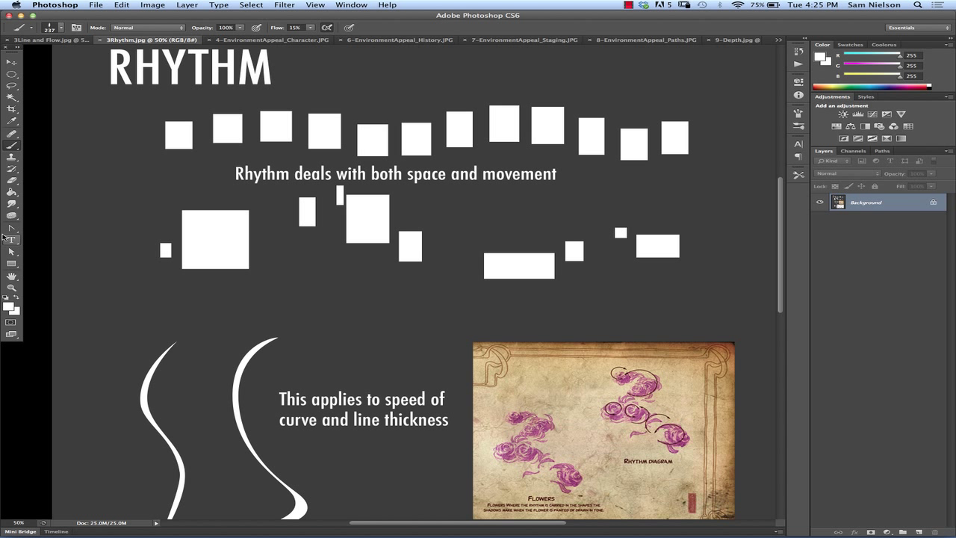
# Step: Scroll down the Rhythm slide to the handwritten Rhythm and Spacing note pages
pyautogui.scroll(-3)
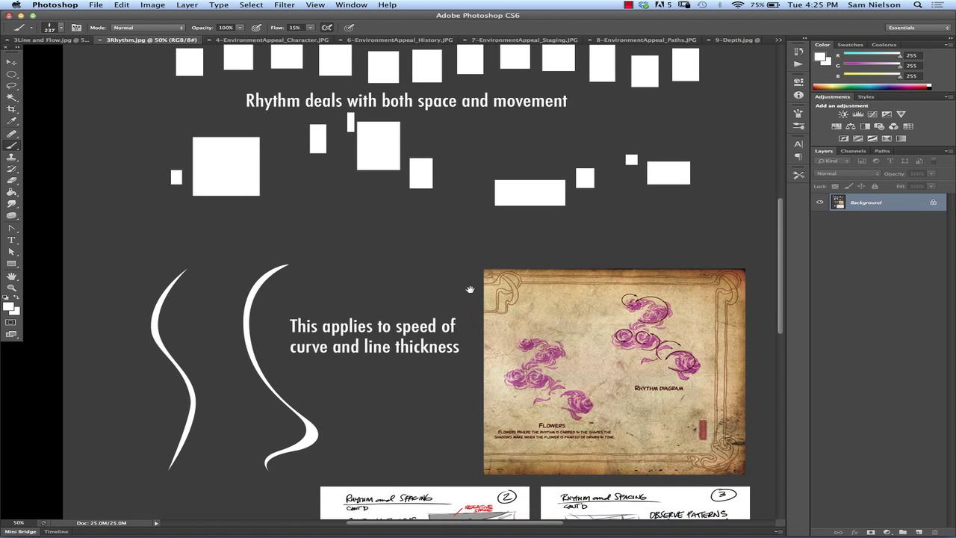
pyautogui.scroll(-3)
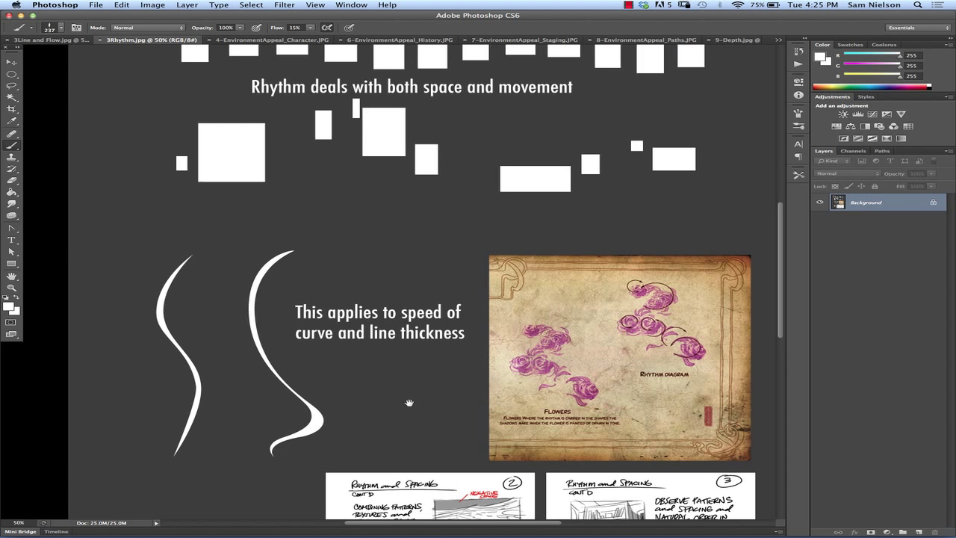
pyautogui.scroll(-3)
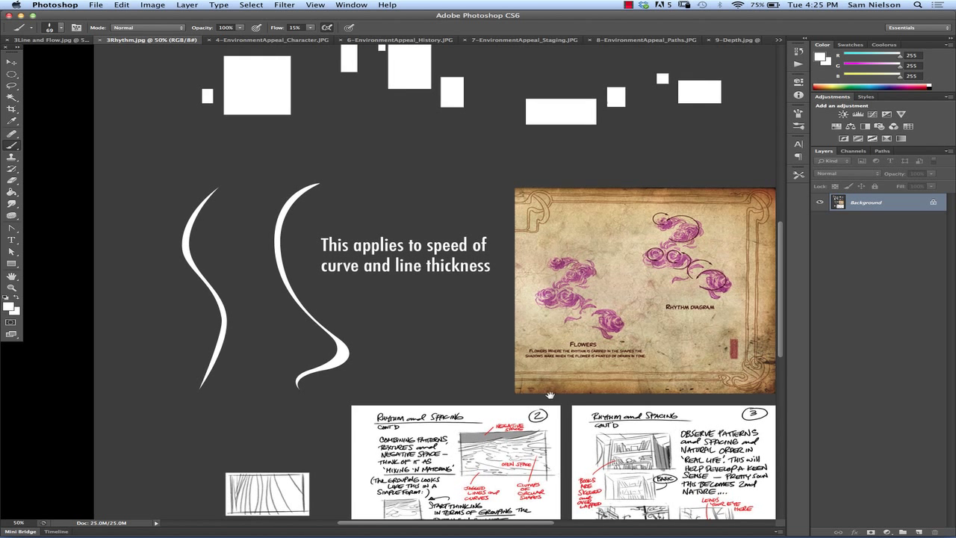
pyautogui.scroll(-3)
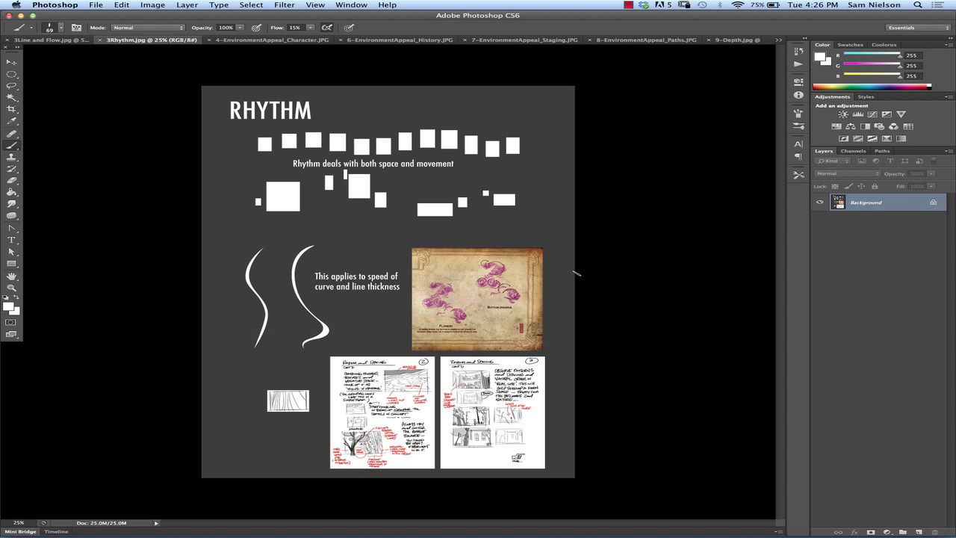
pyautogui.moveTo(575, 274)
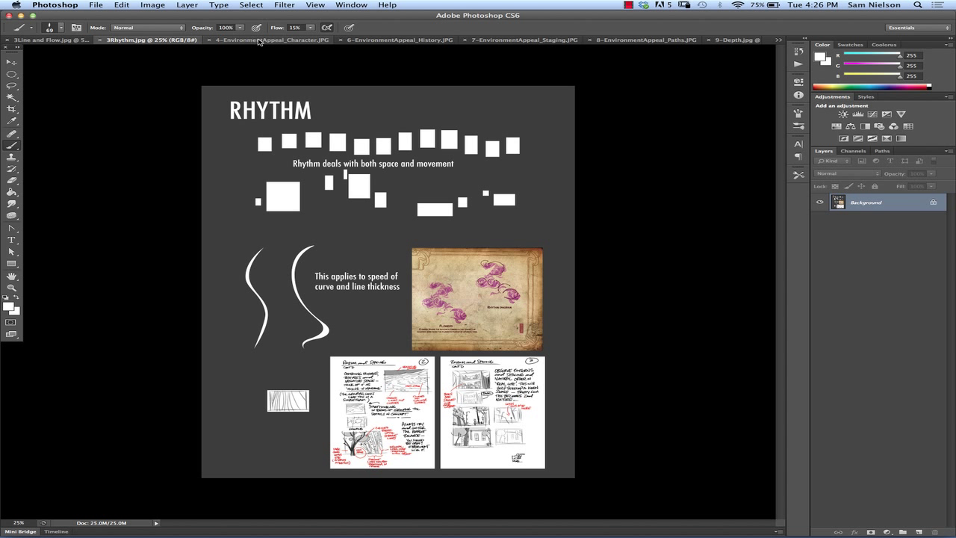
pyautogui.moveTo(258, 40)
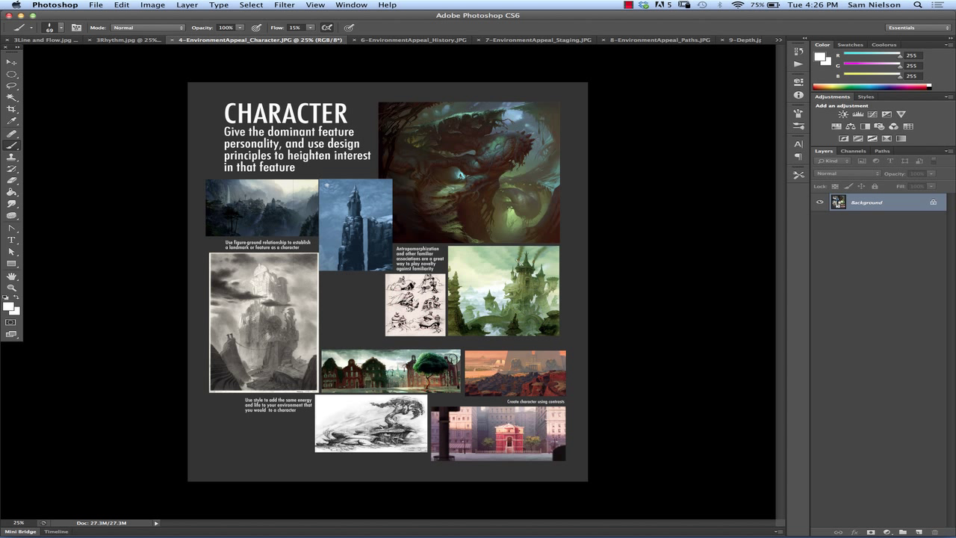
pyautogui.moveTo(456, 121)
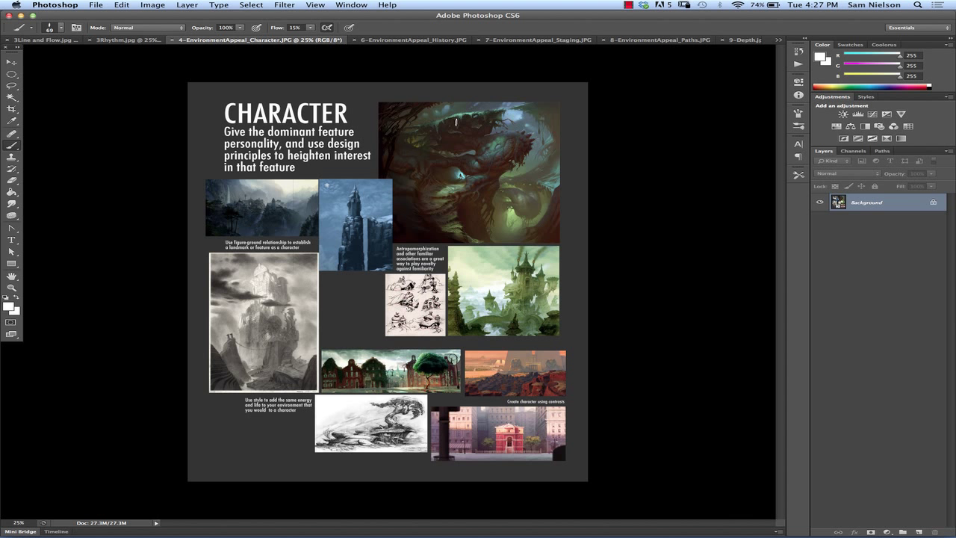
pyautogui.moveTo(407, 221)
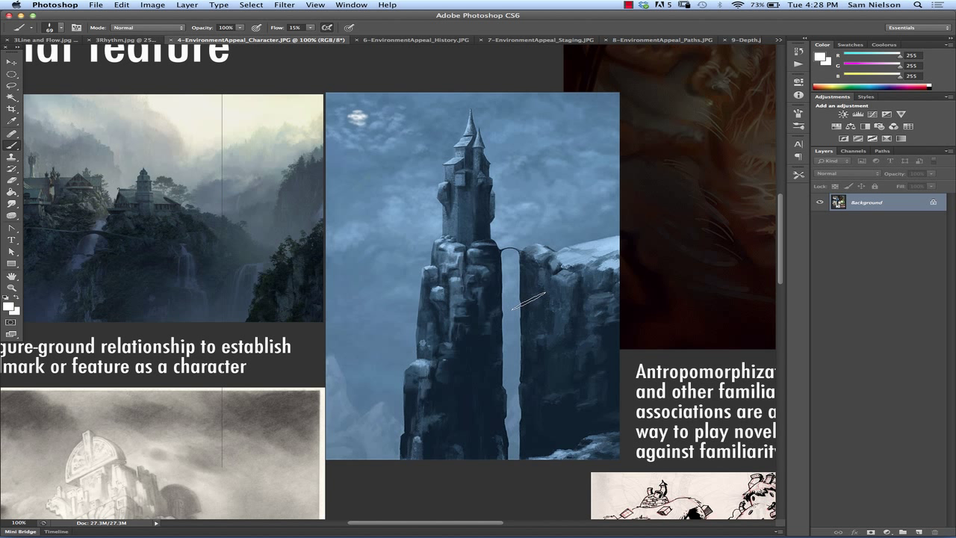
pyautogui.moveTo(510, 427)
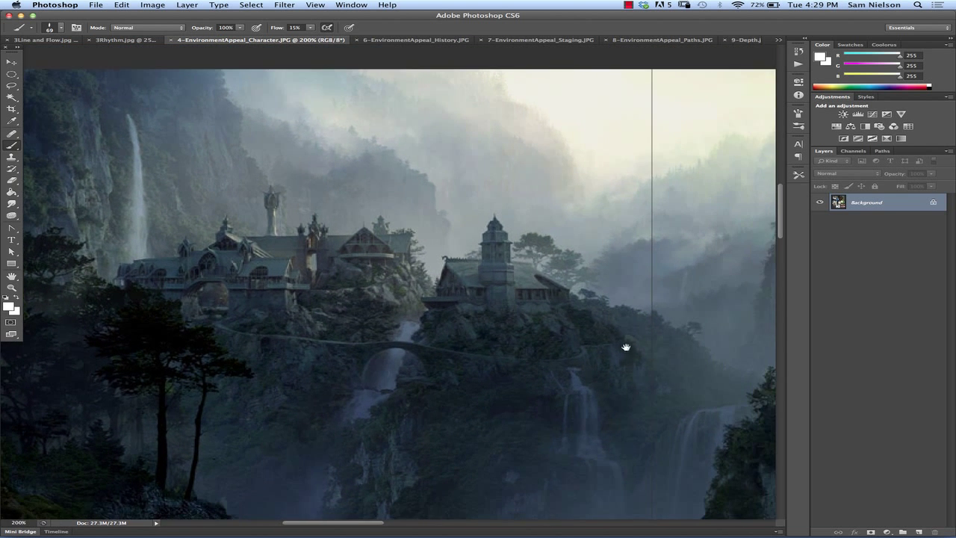
# Step: Pan the magnified cliffside city painting into the centre of the window
pyautogui.moveTo(626, 346); pyautogui.dragTo(674, 372)
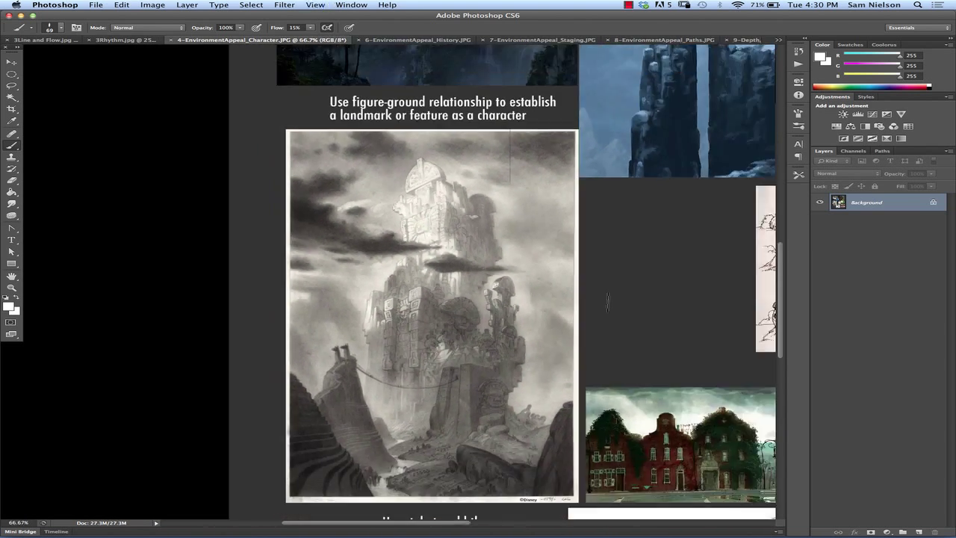
pyautogui.scroll(-3)
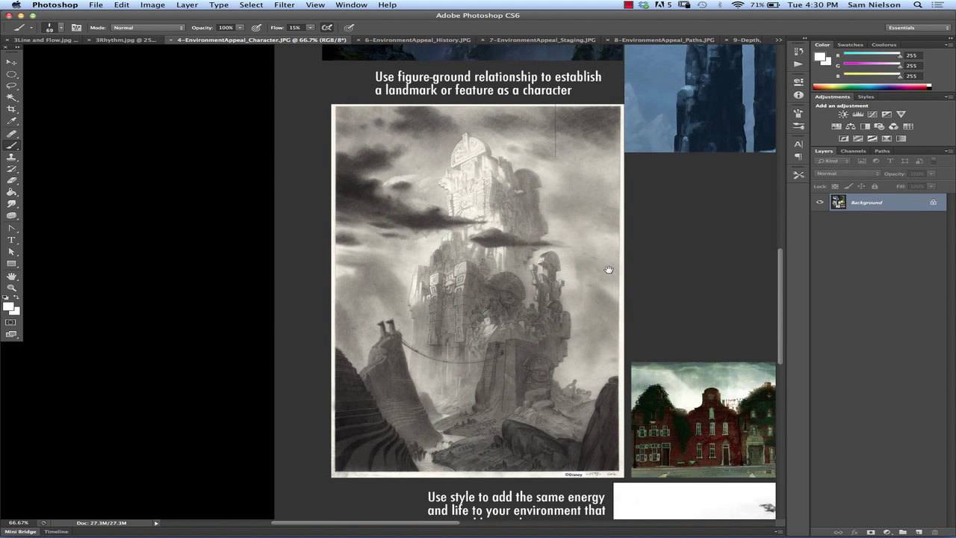
pyautogui.scroll(3)
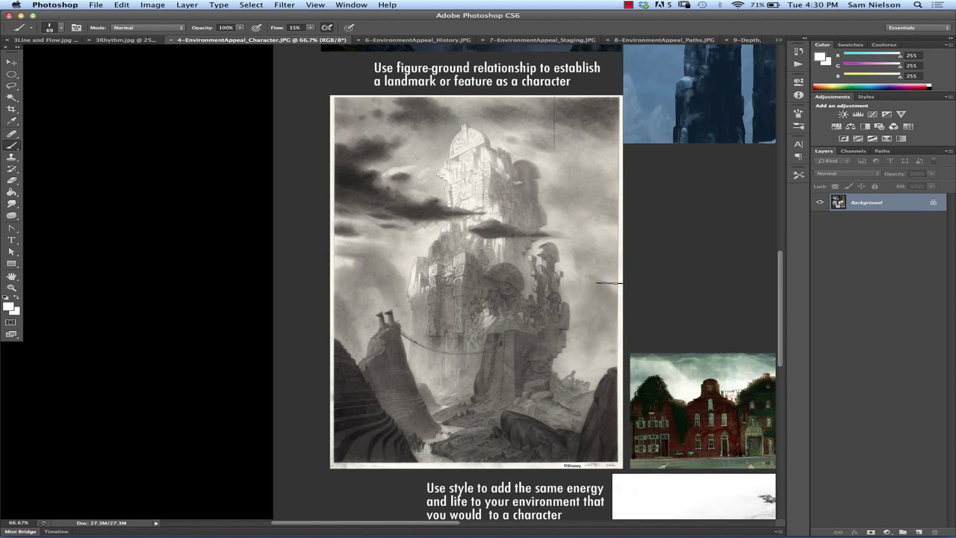
pyautogui.moveTo(616, 295)
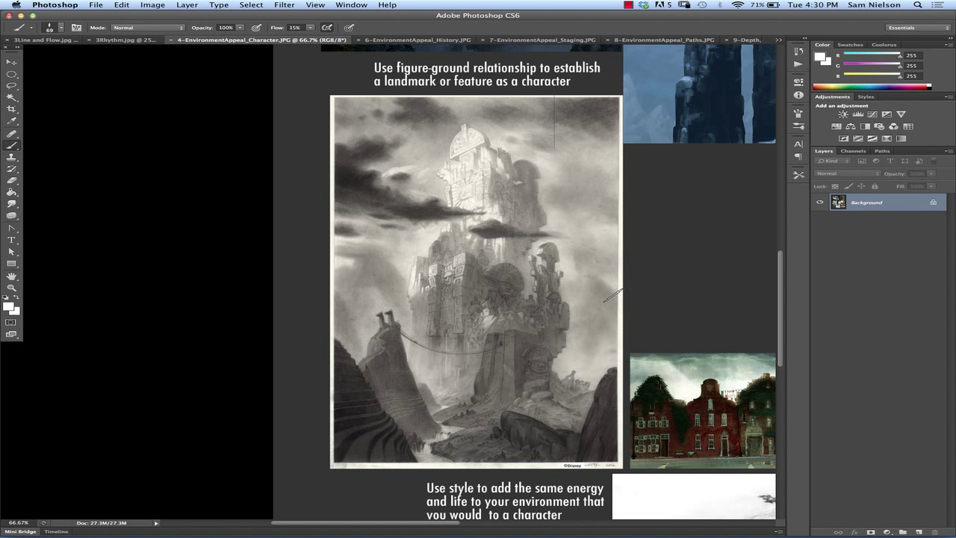
pyautogui.moveTo(630, 178)
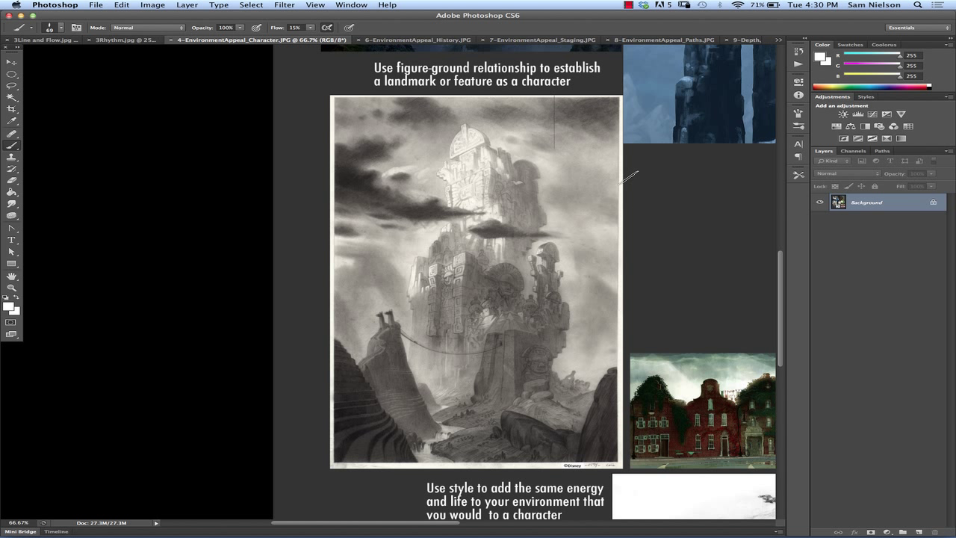
pyautogui.moveTo(648, 296)
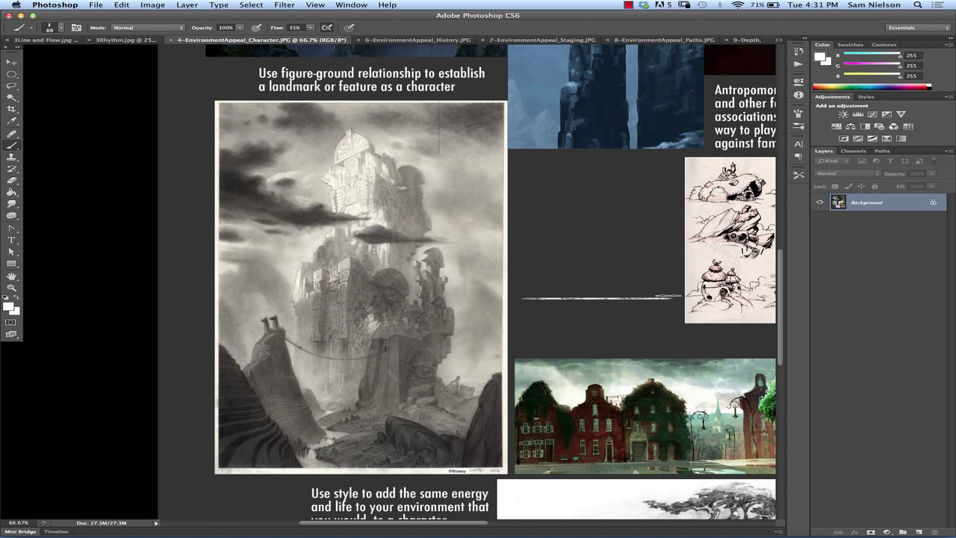
pyautogui.moveTo(642, 254); pyautogui.dragTo(642, 303)
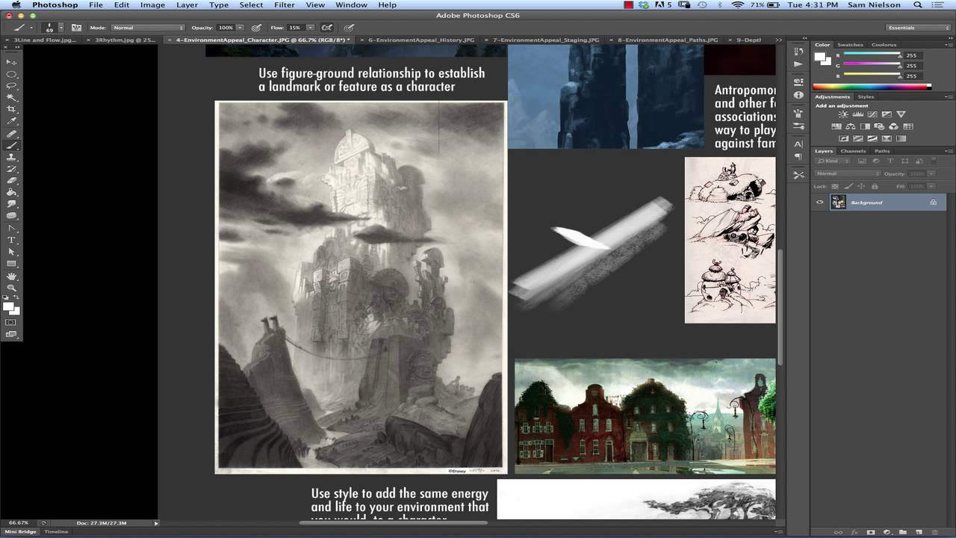
pyautogui.moveTo(356, 523)
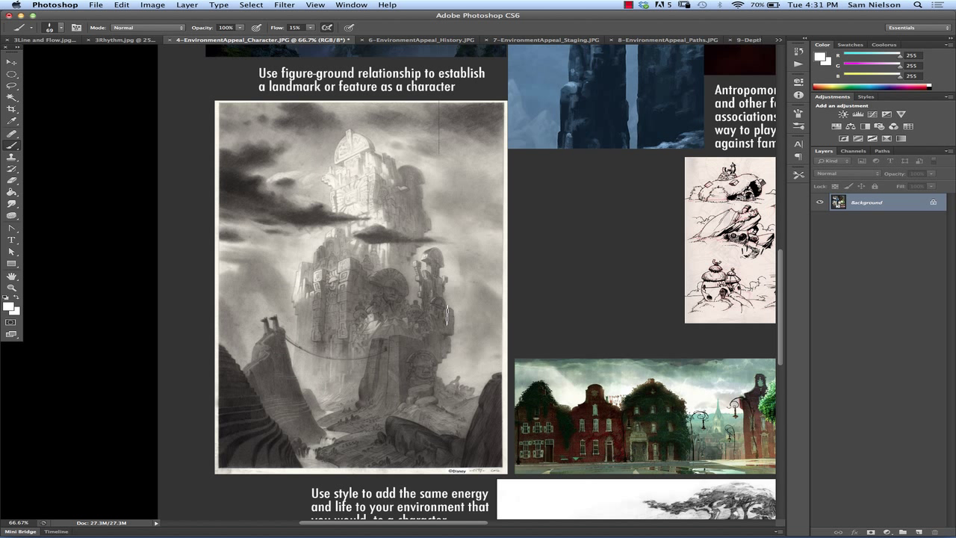
pyautogui.moveTo(371, 267)
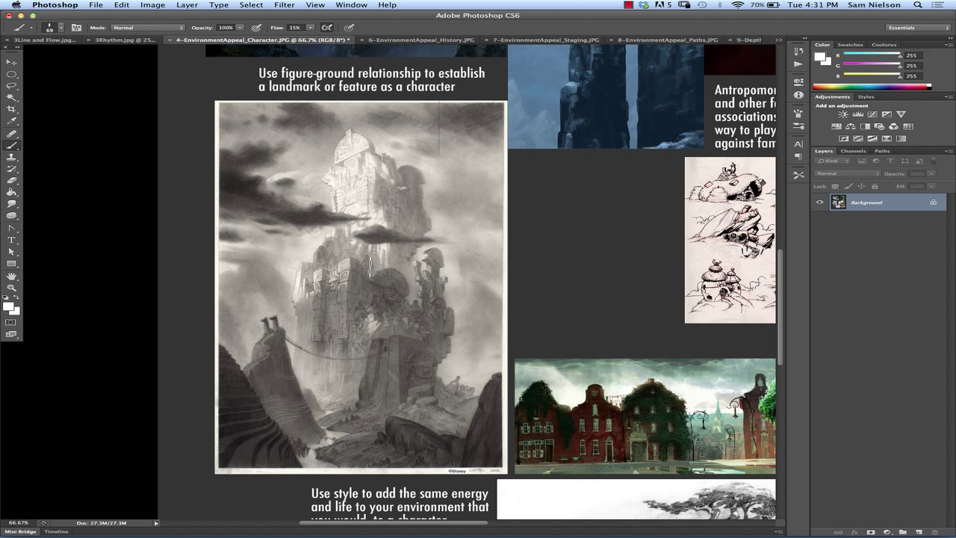
pyautogui.moveTo(482, 417)
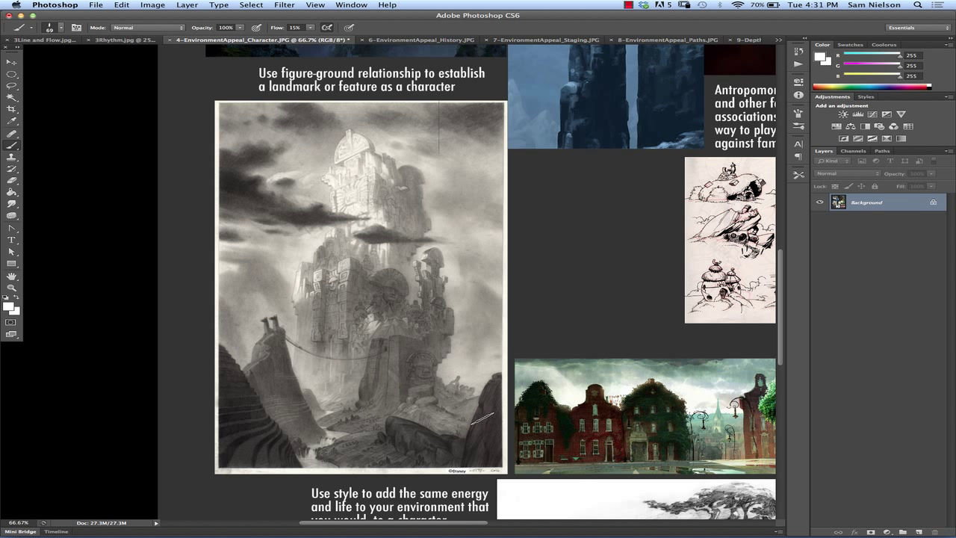
# Step: Scroll past the anthropomorphized house sketches down to the ivy-covered brick street scene
pyautogui.scroll(-3)
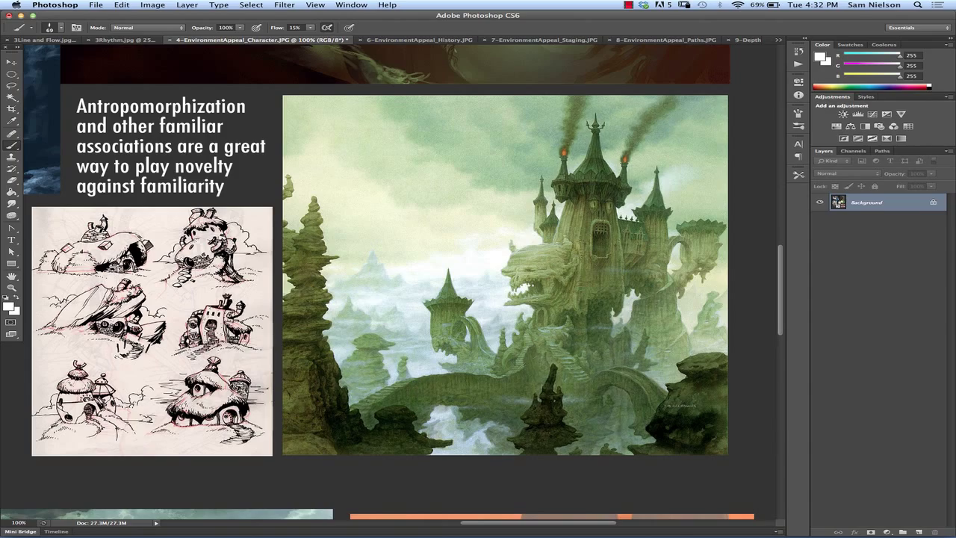
pyautogui.scroll(-3)
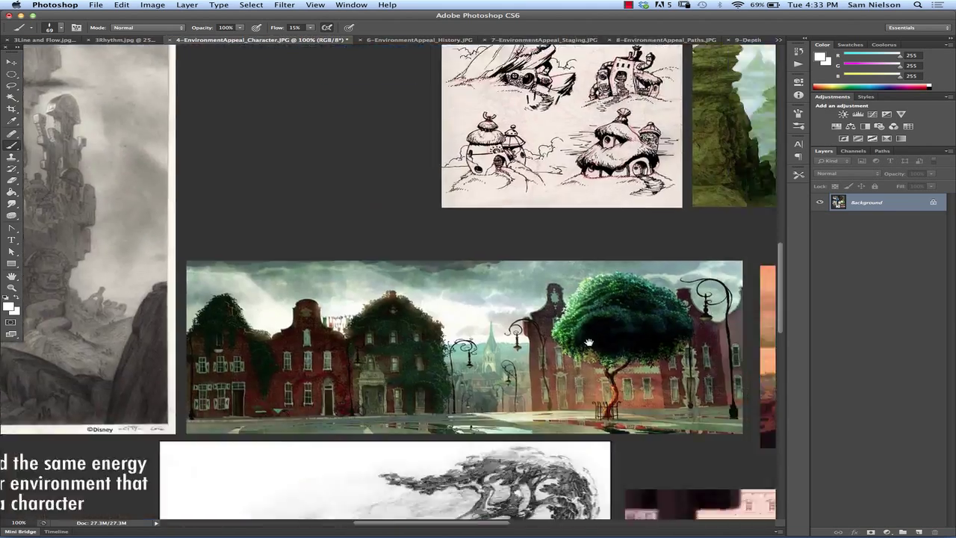
# Step: Scroll to the desert sphinx scene and red building street under 'Create character using contrasts'
pyautogui.scroll(-3)
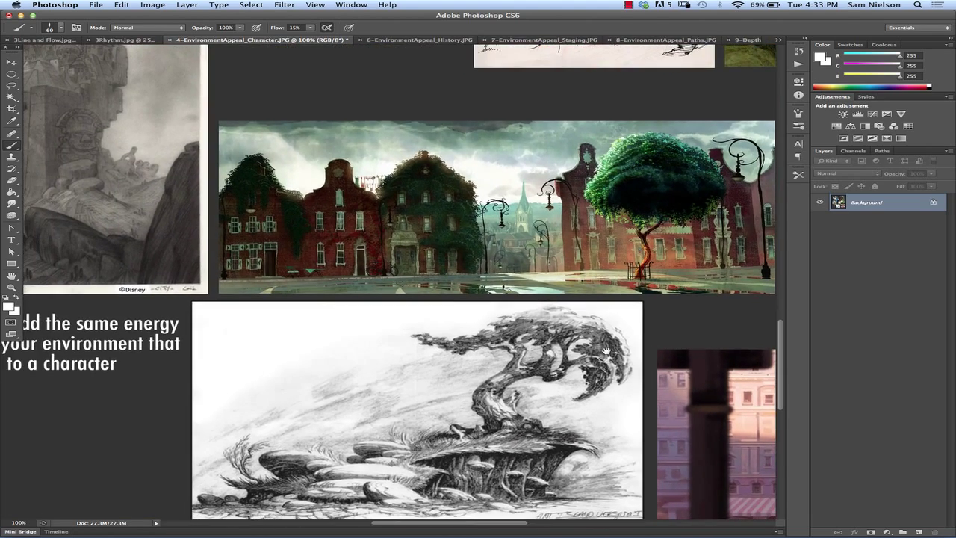
pyautogui.scroll(3)
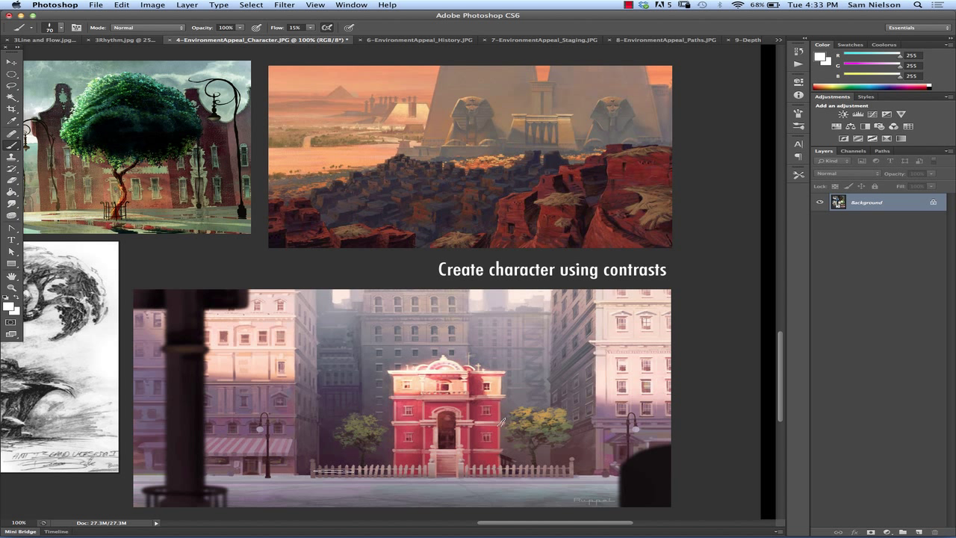
pyautogui.moveTo(552, 441)
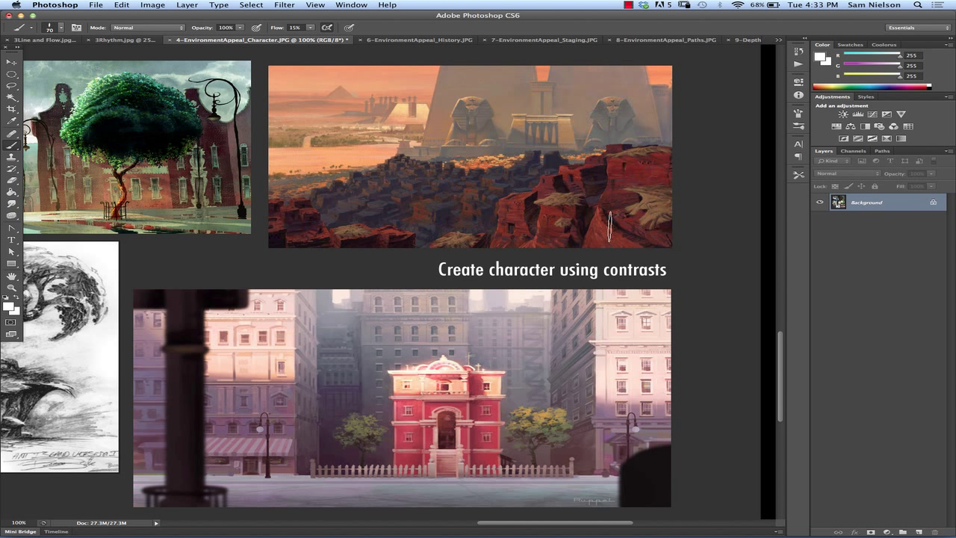
pyautogui.scroll(-3)
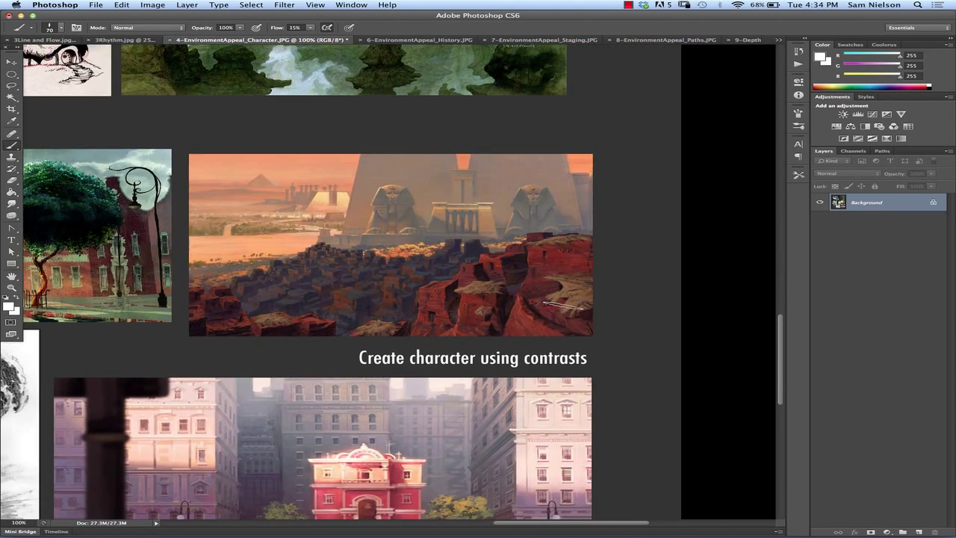
pyautogui.moveTo(441, 198)
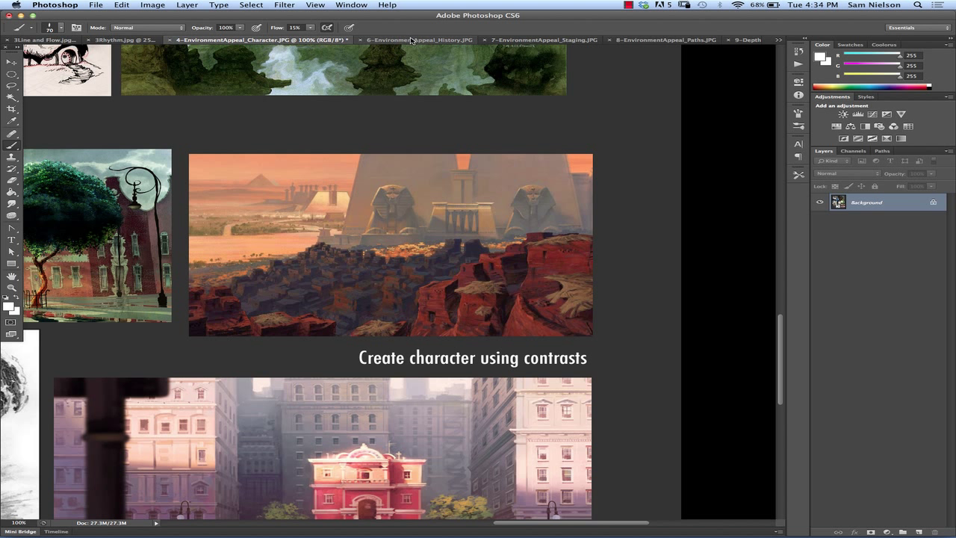
# Step: Switch to the 6-EnvironmentAppeal_History slide and scroll to its overgrown street scene
pyautogui.click(403, 40)
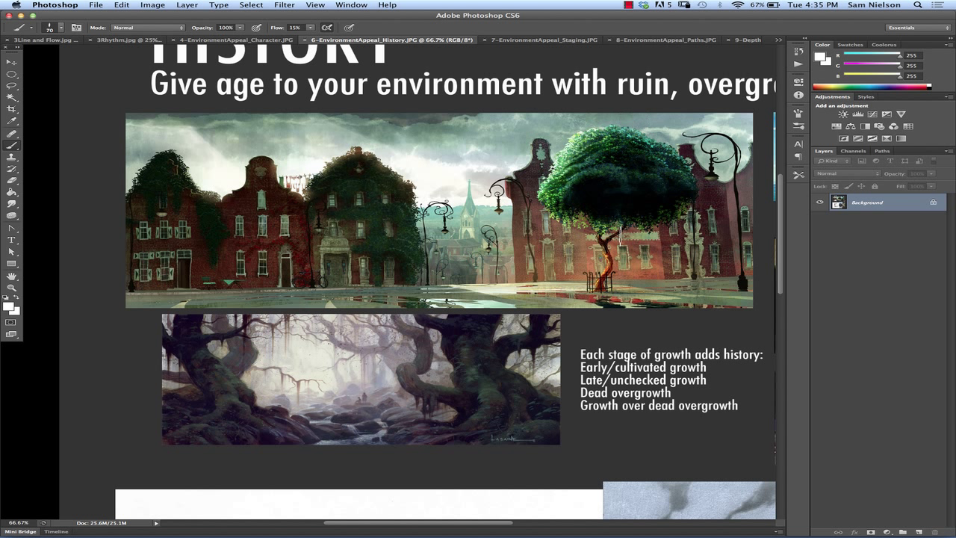
pyautogui.moveTo(652, 261)
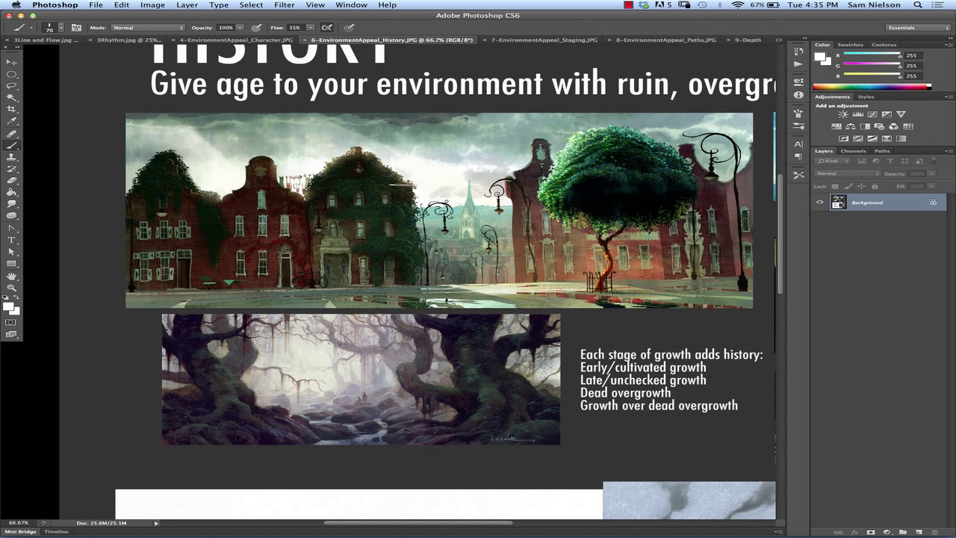
pyautogui.moveTo(411, 280)
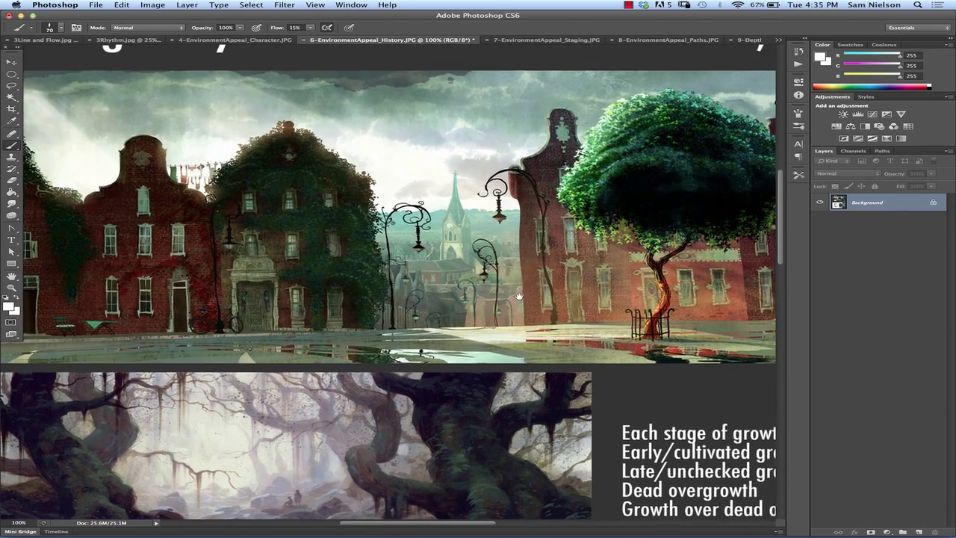
pyautogui.scroll(-3)
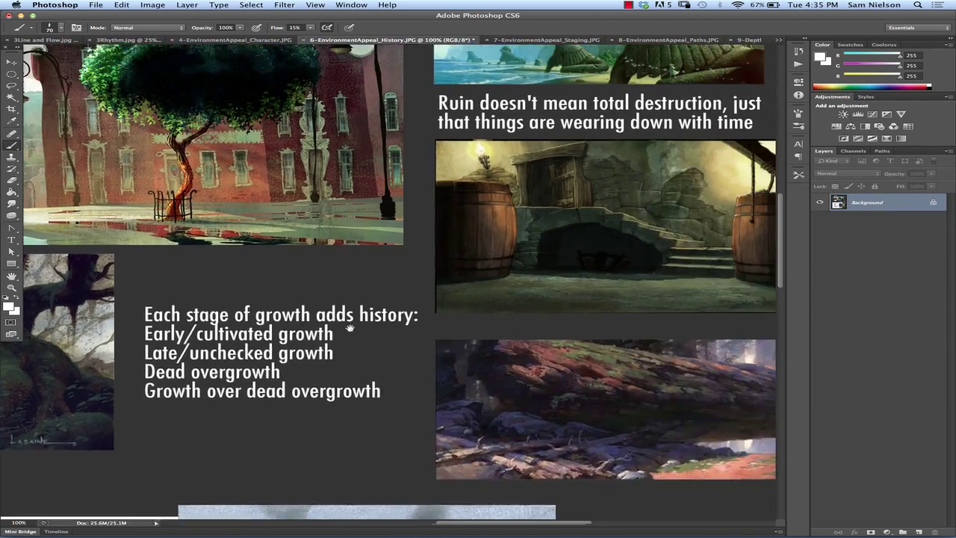
# Step: Scroll the History slide to the growth stages list and ruin examples
pyautogui.scroll(3)
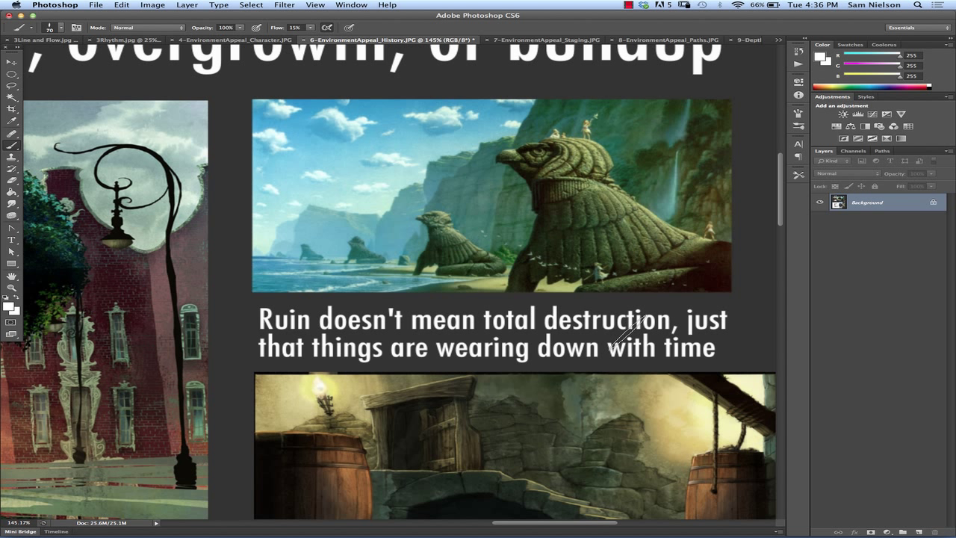
pyautogui.moveTo(639, 366)
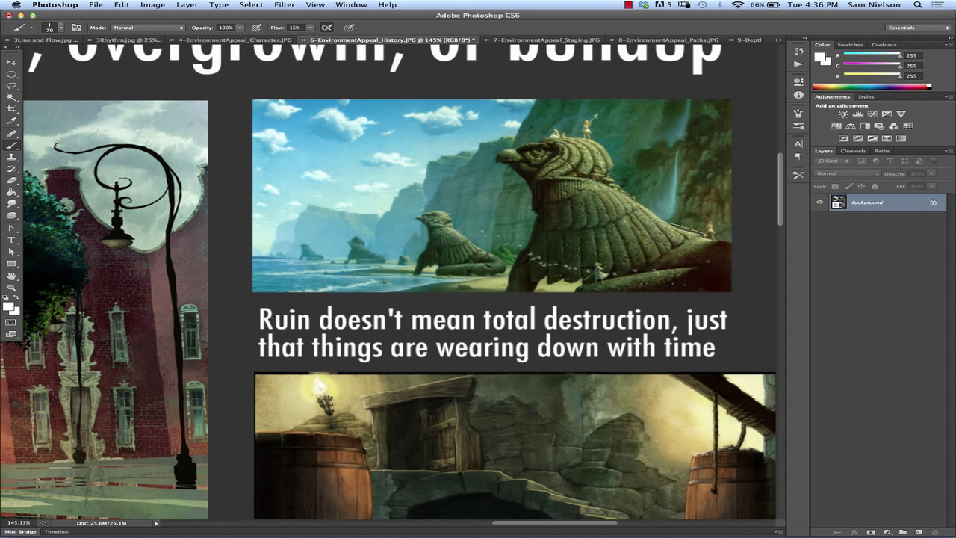
pyautogui.moveTo(579, 183)
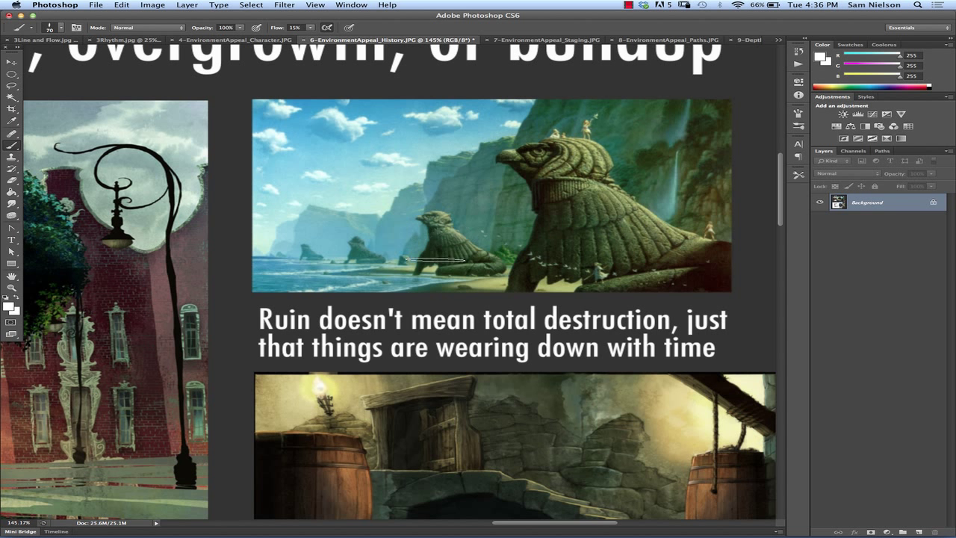
pyautogui.scroll(-3)
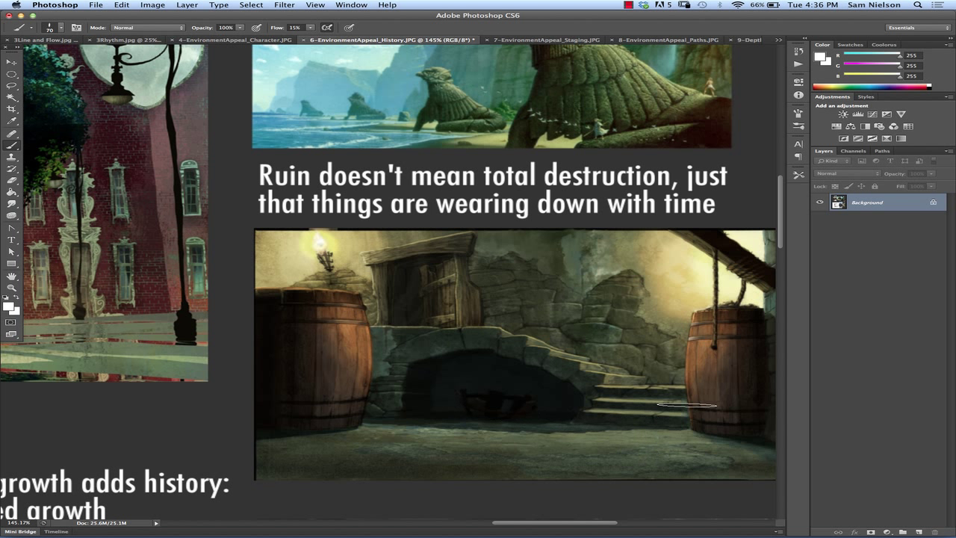
pyautogui.moveTo(611, 323)
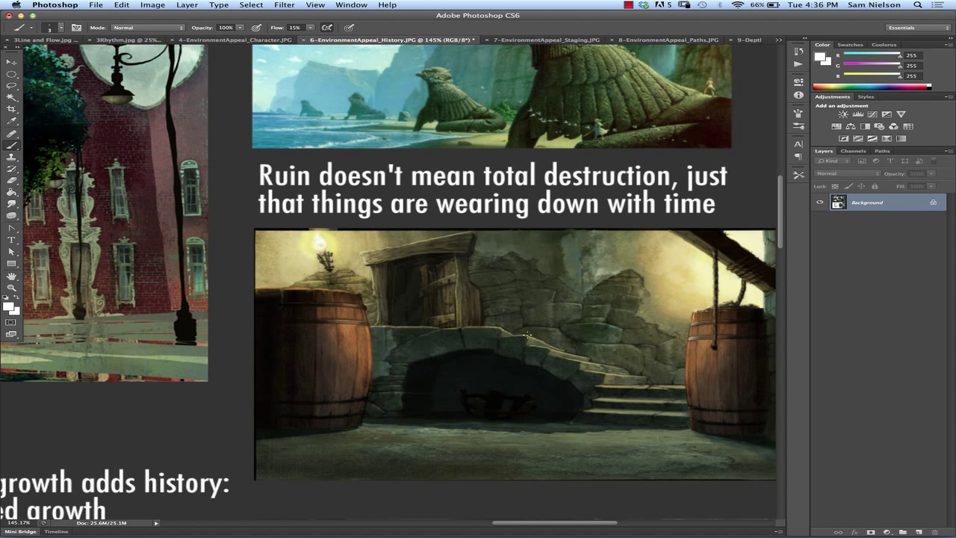
pyautogui.moveTo(411, 277)
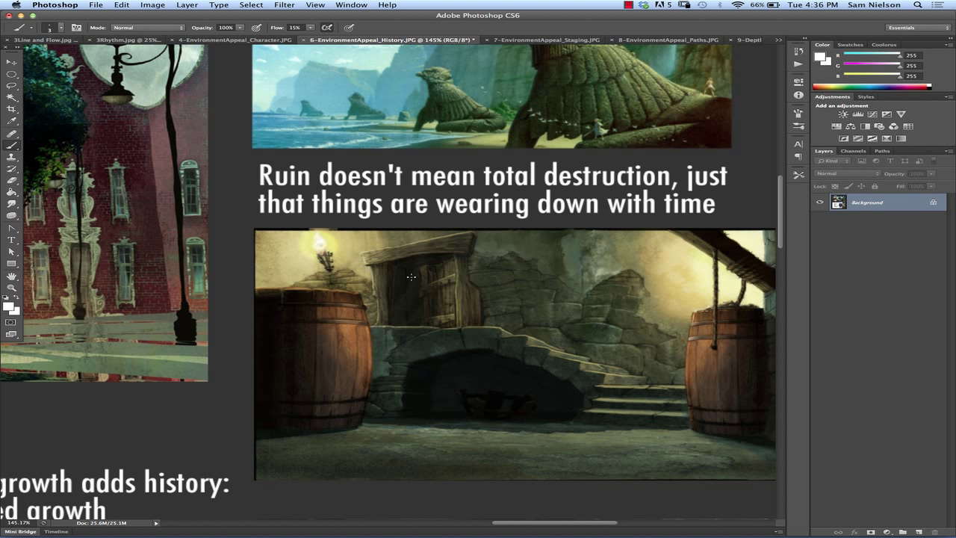
pyautogui.moveTo(573, 259)
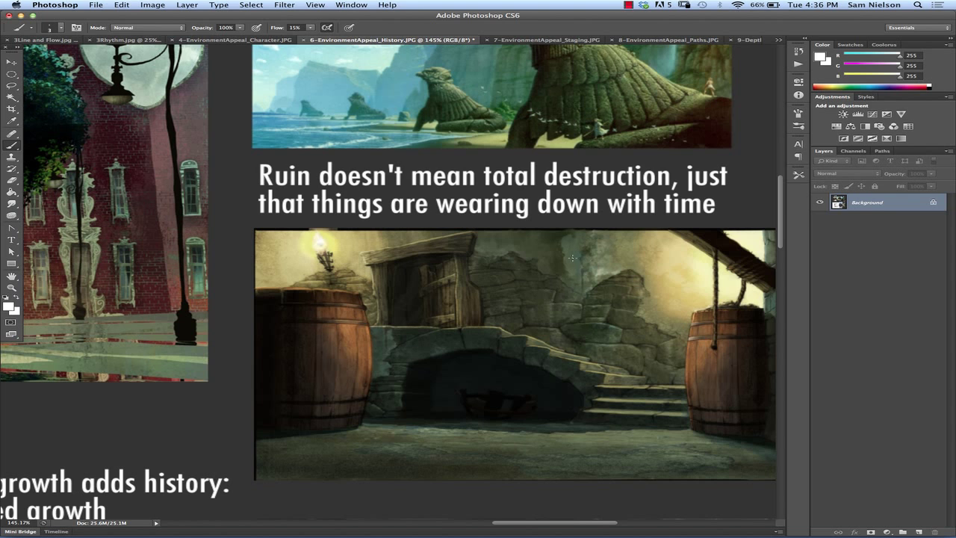
pyautogui.moveTo(571, 258); pyautogui.dragTo(433, 401)
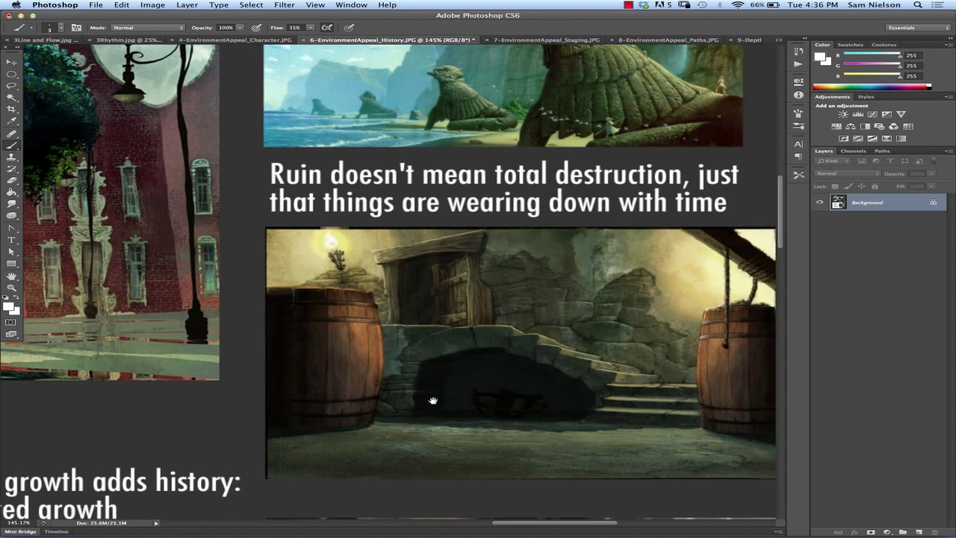
pyautogui.scroll(-3)
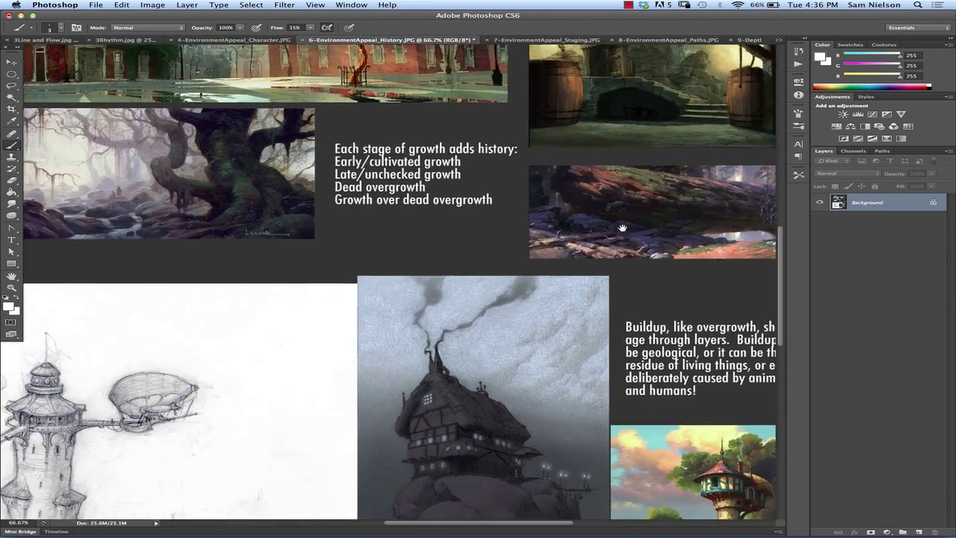
# Step: Scroll the History slide at 66.7% to centre the growth-stage list and overgrowth paintings above the buildup caption
pyautogui.scroll(-3)
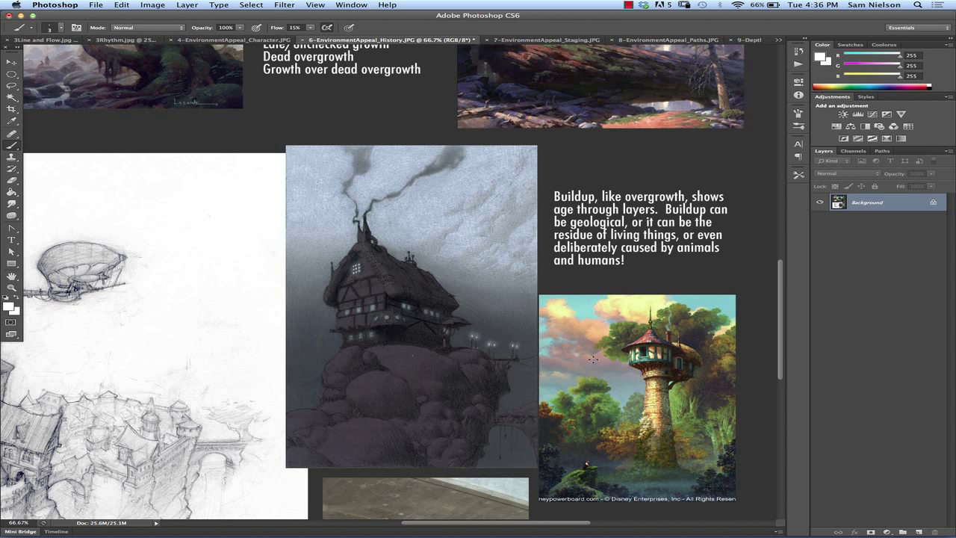
pyautogui.moveTo(574, 336)
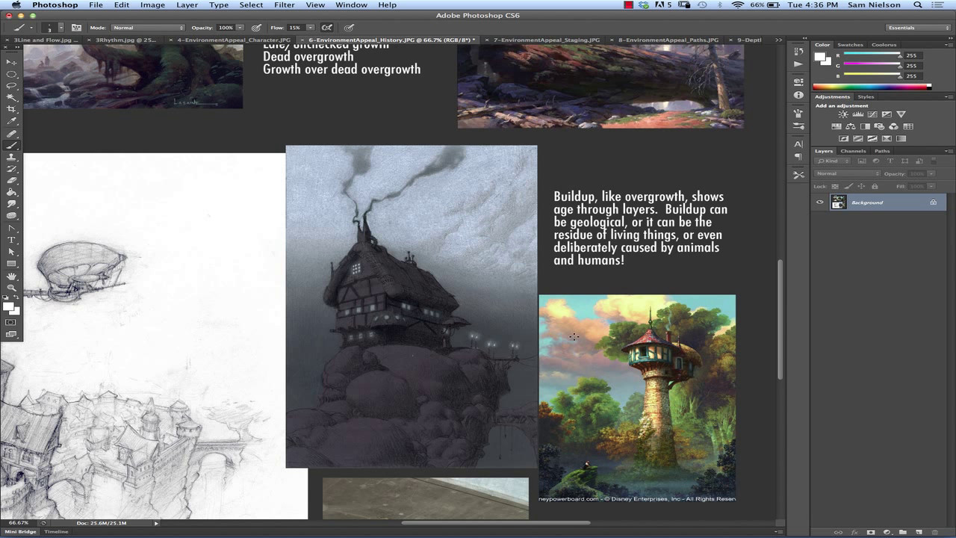
pyautogui.scroll(3)
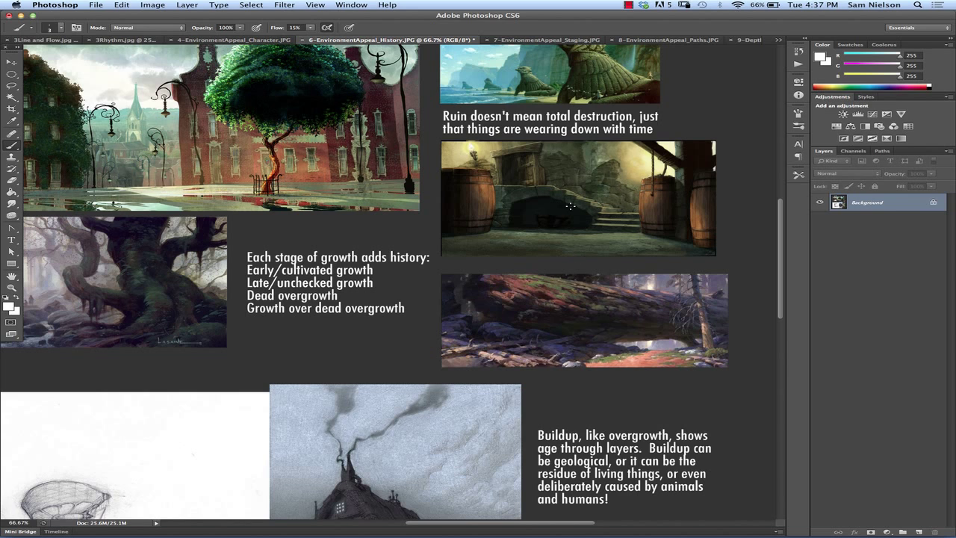
pyautogui.scroll(3)
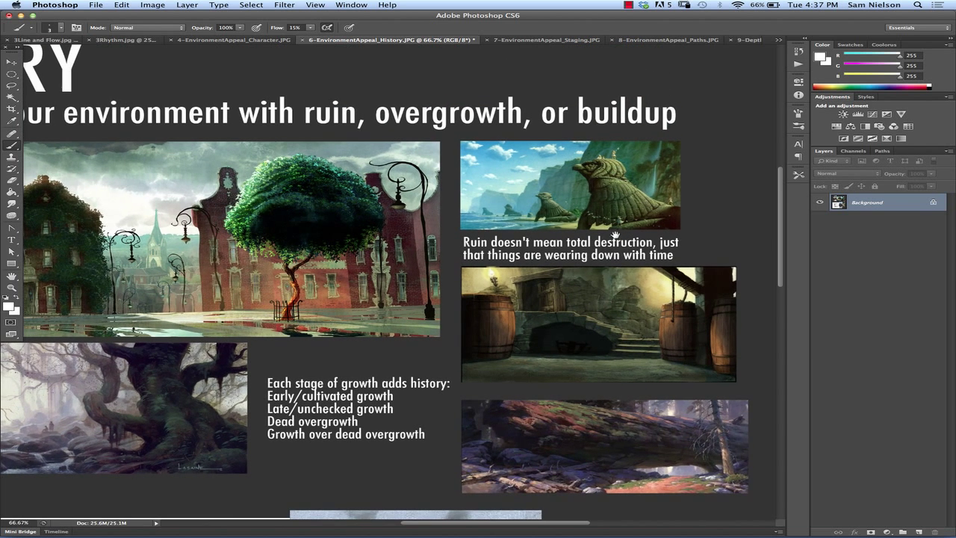
pyautogui.scroll(-3)
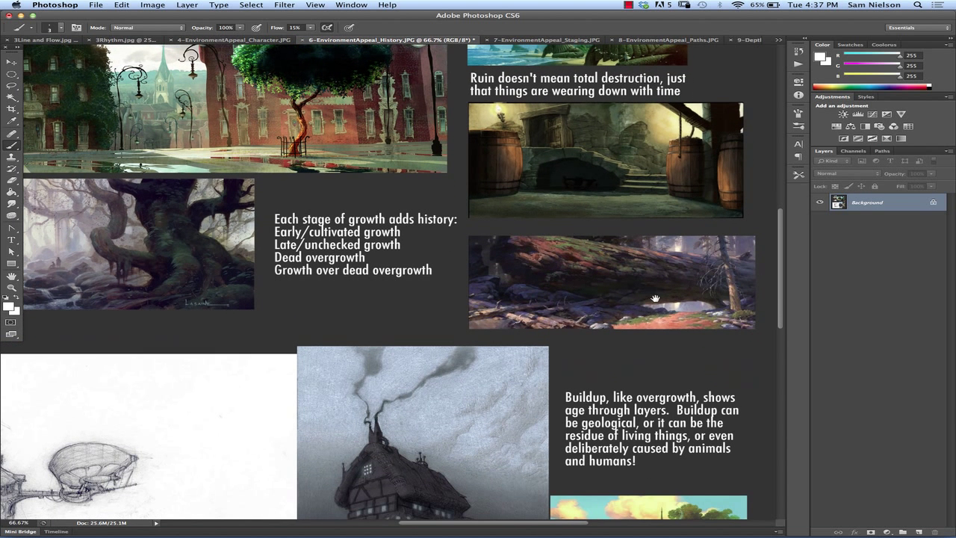
pyautogui.moveTo(646, 287)
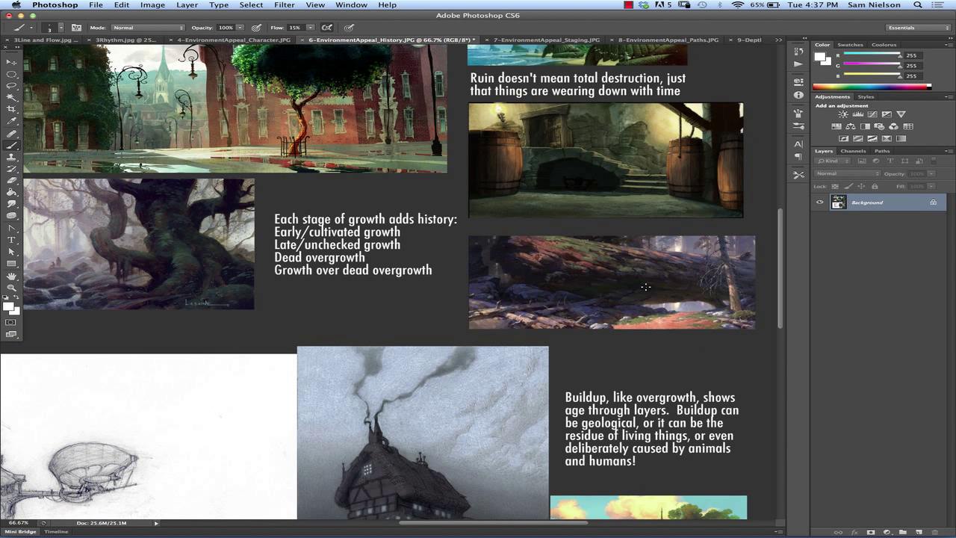
pyautogui.moveTo(589, 347)
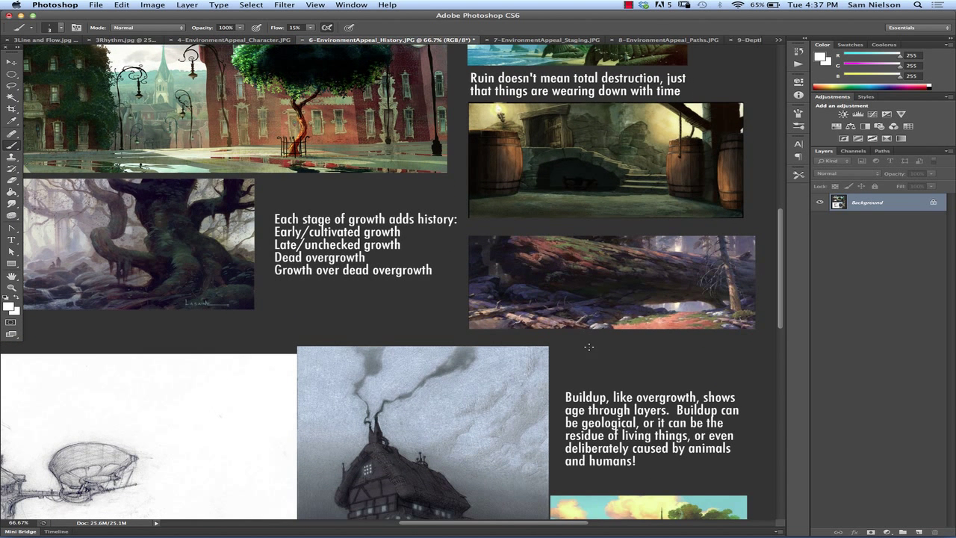
# Step: Scroll down to the buildup caption beside the rock-house and tree-tower paintings
pyautogui.scroll(-3)
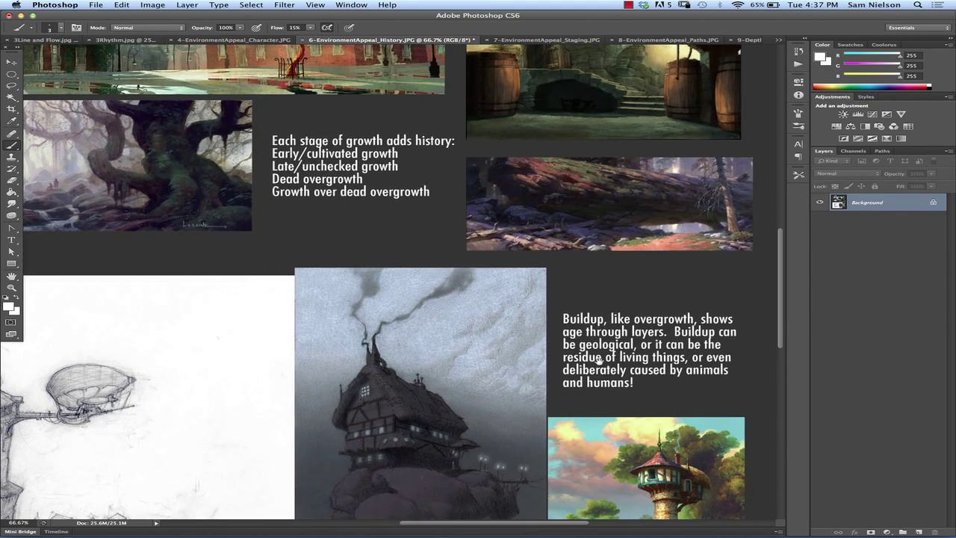
pyautogui.scroll(-3)
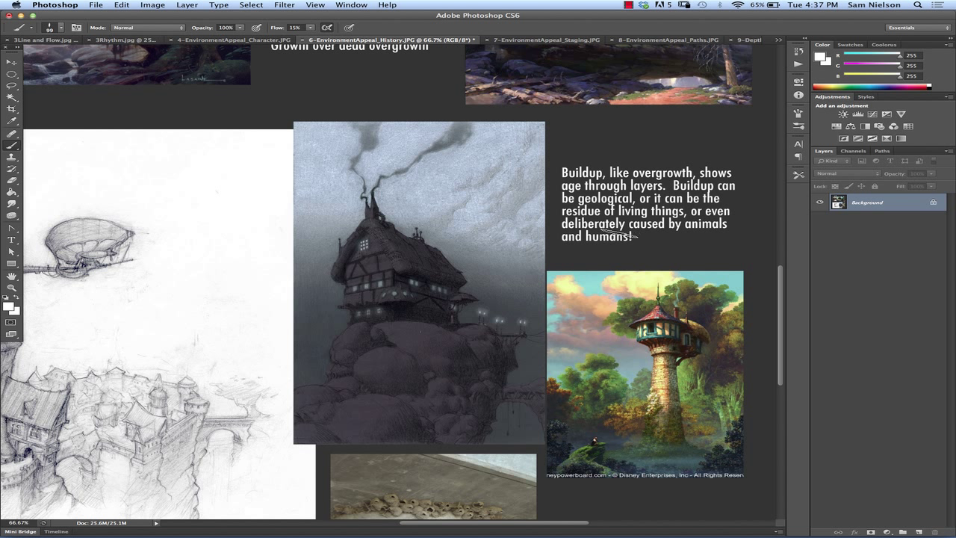
pyautogui.moveTo(623, 239)
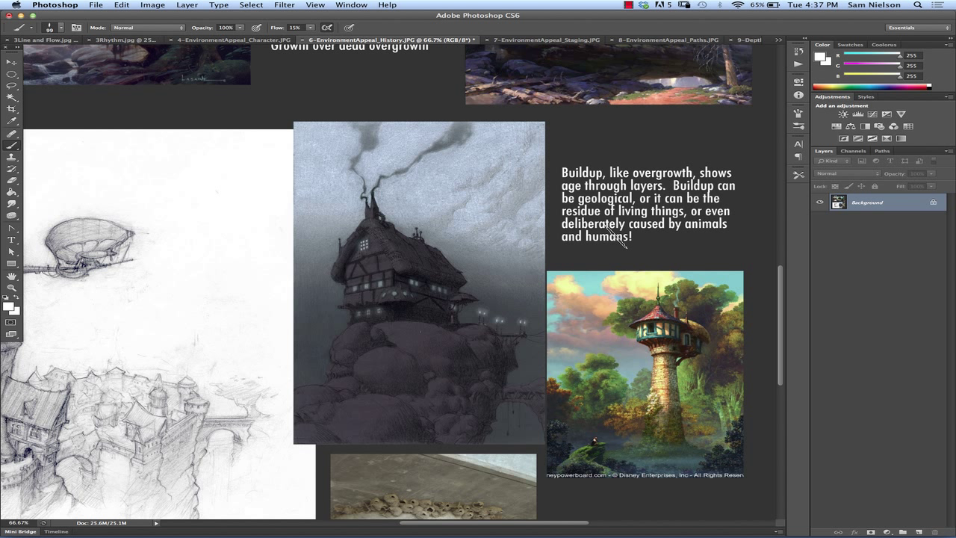